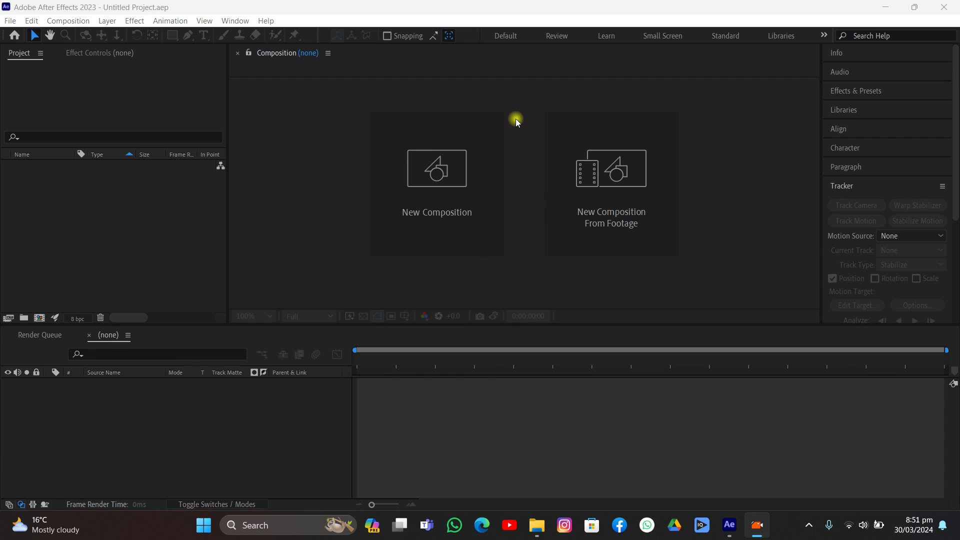
pyautogui.moveTo(503, 328)
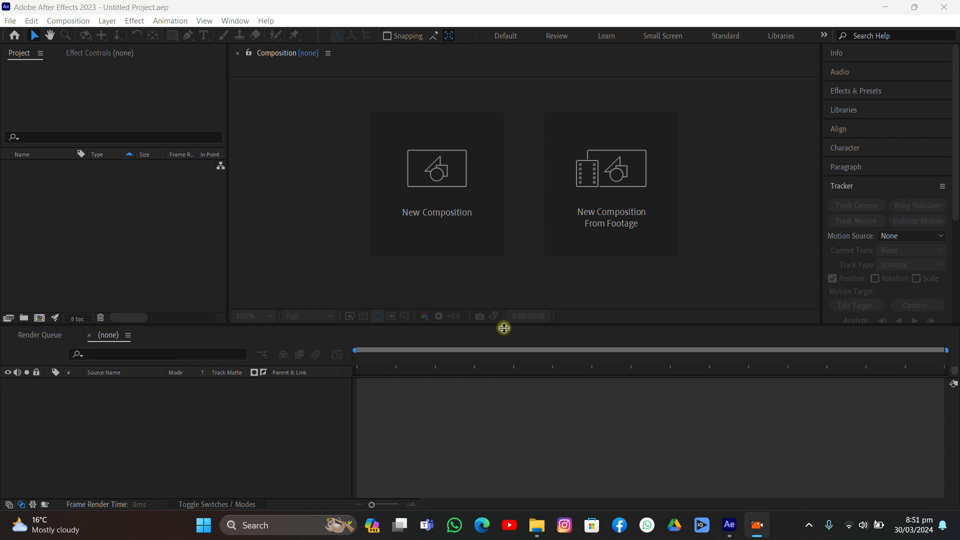
pyautogui.moveTo(536, 422)
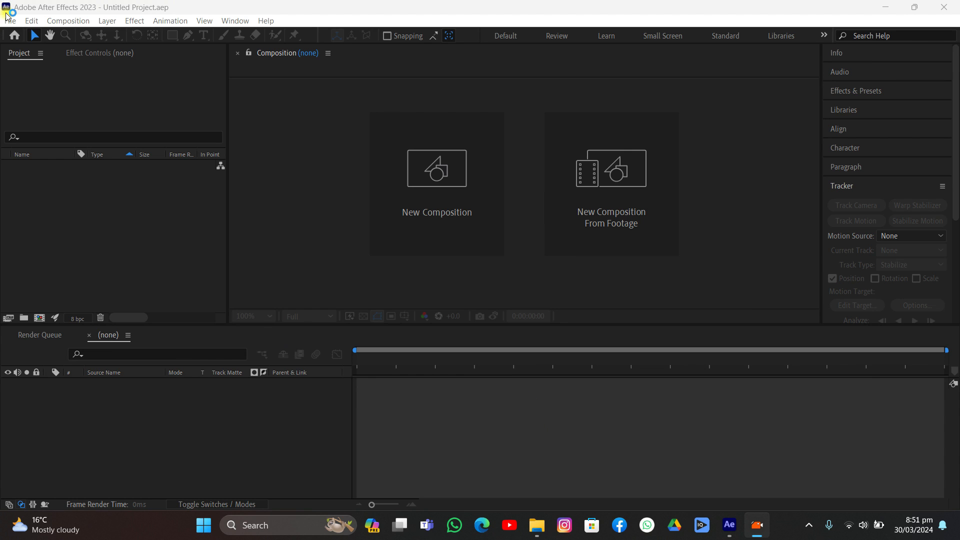
# Step: Import 3874684-hd_1920_1080_30fps.mp4 from tutorial/11/New folder (2) via File > Import
pyautogui.click(31, 20)
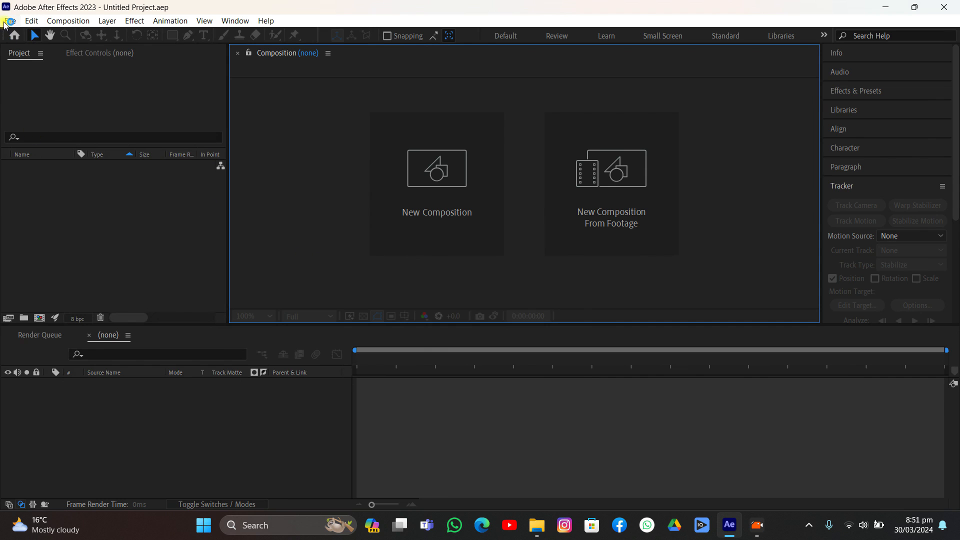
pyautogui.click(10, 20)
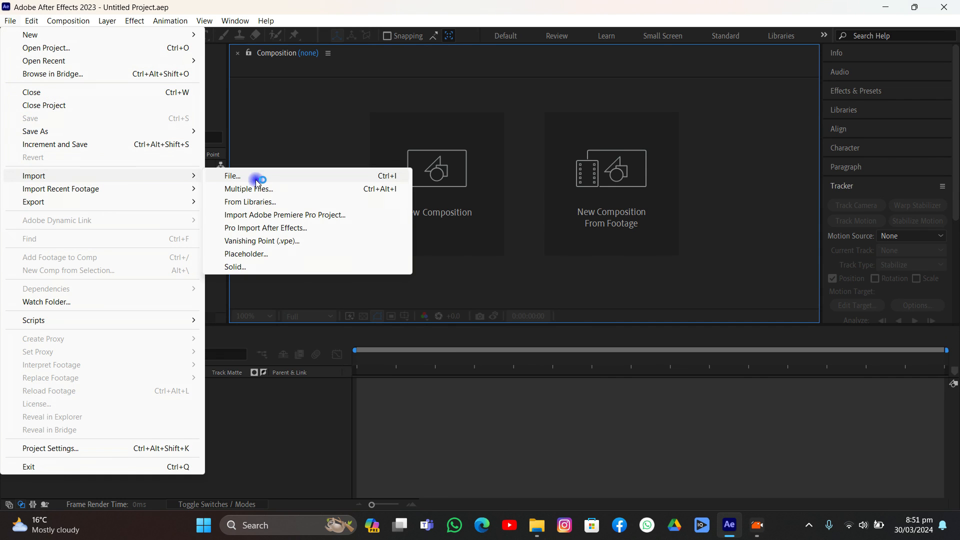
pyautogui.click(231, 176)
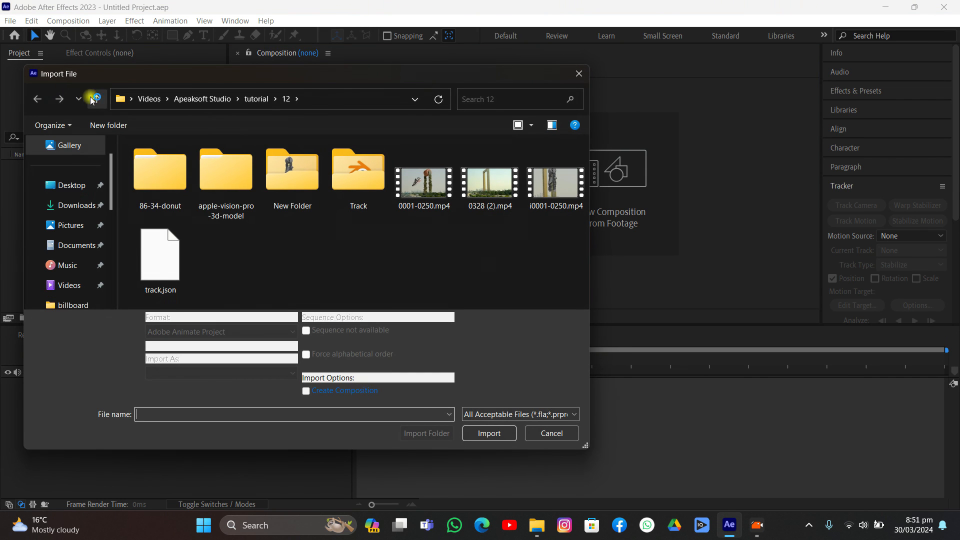
pyautogui.click(96, 99)
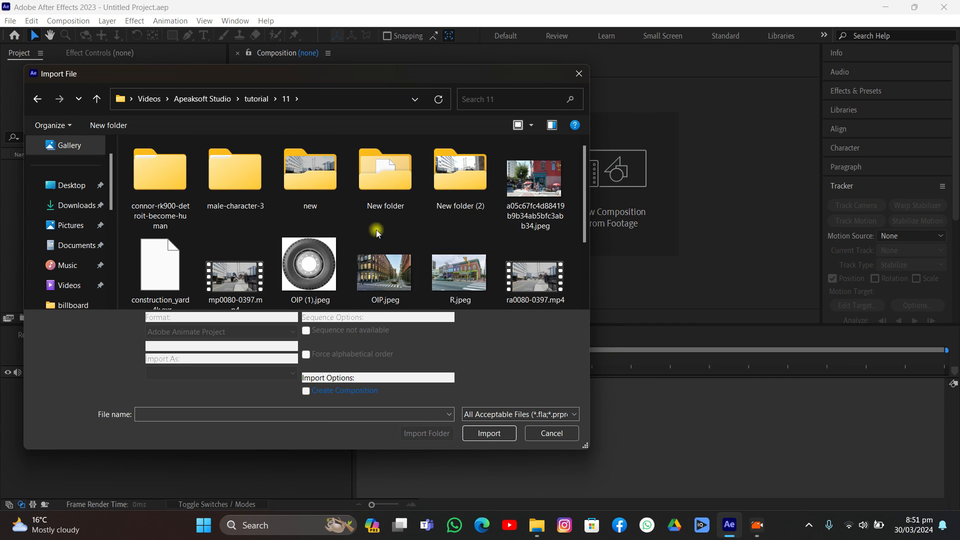
pyautogui.doubleClick(459, 170)
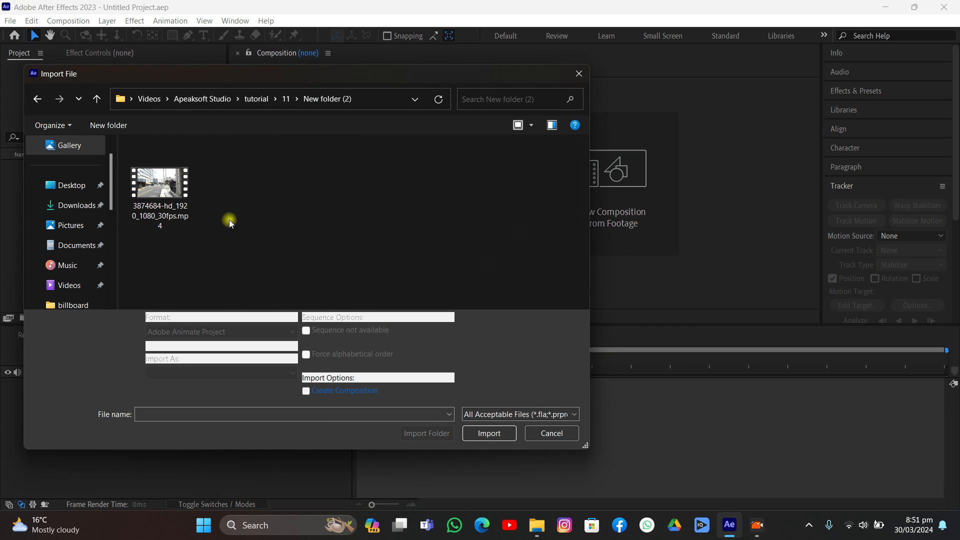
pyautogui.click(489, 433)
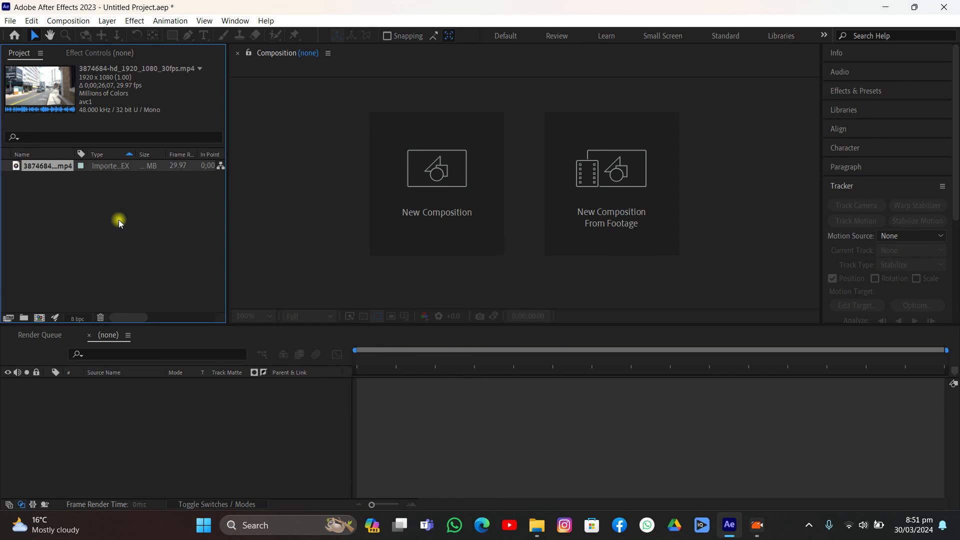
pyautogui.moveTo(110, 220)
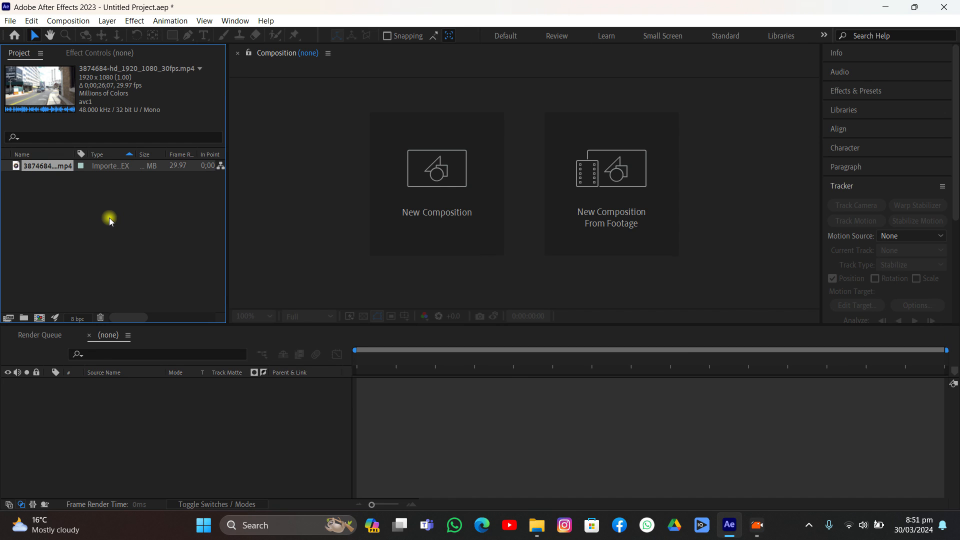
# Step: Create a composition from the street clip and end its work area at 0;00;15;28
pyautogui.doubleClick(40, 166)
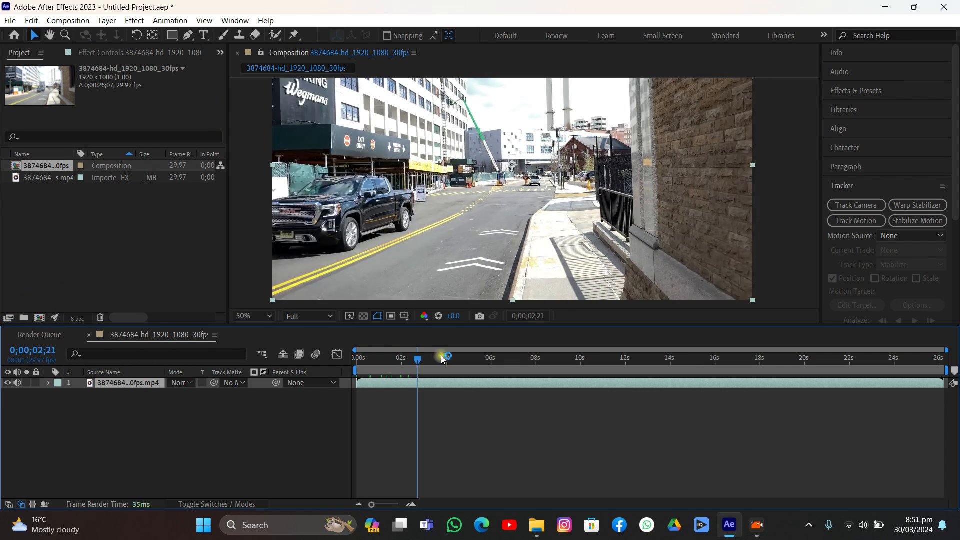
pyautogui.click(889, 358)
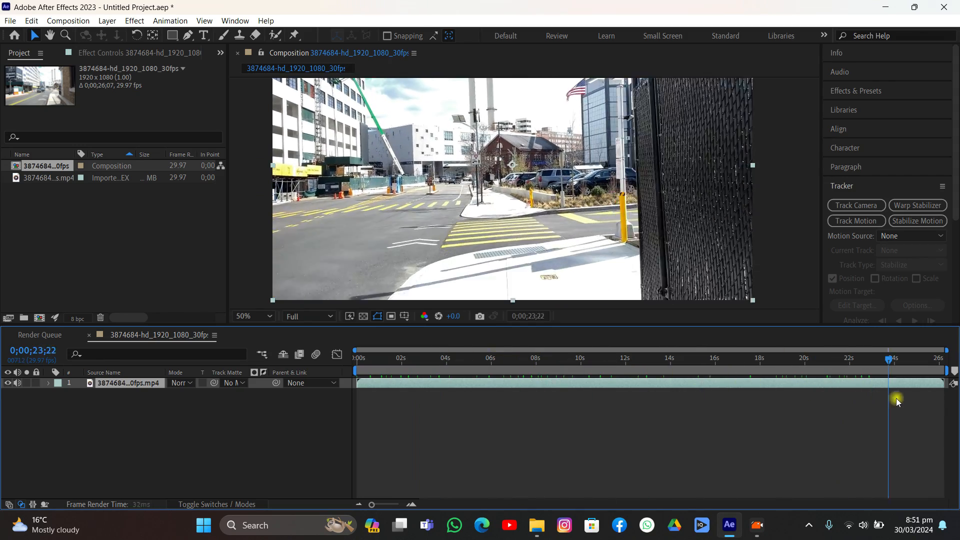
pyautogui.click(673, 358)
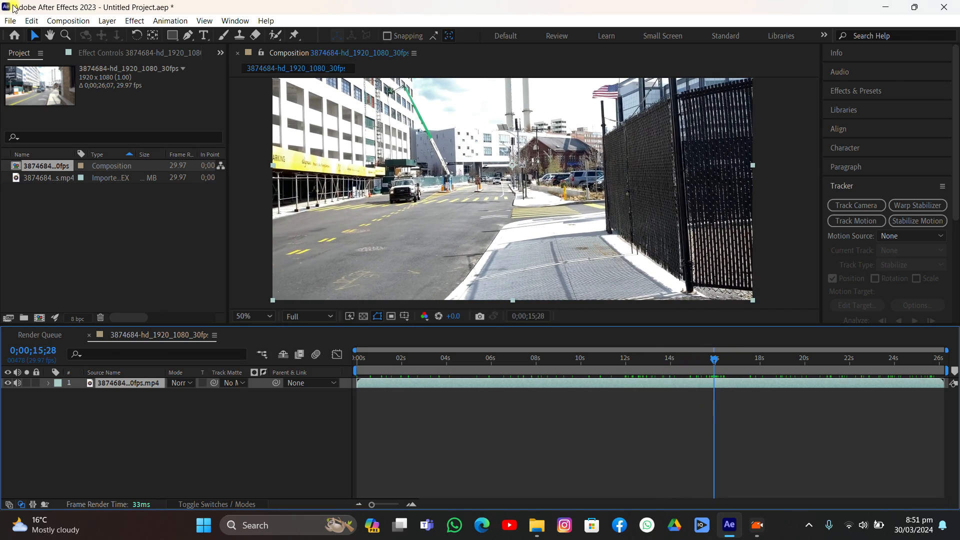
pyautogui.press('Ctrl+Shift+D')
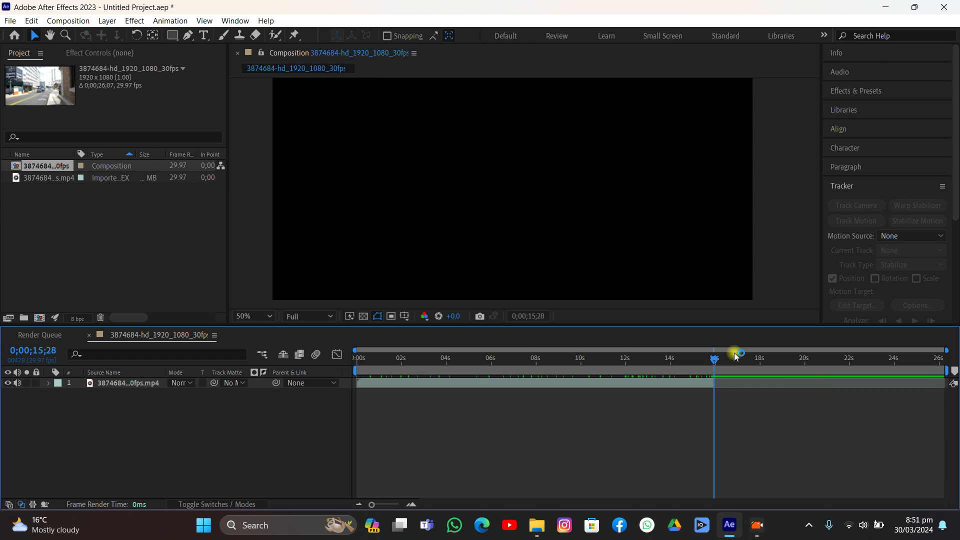
# Step: Trim the composition to the work area (0;00;16;07) and move to frame 0;00;04;04
pyautogui.click(67, 20)
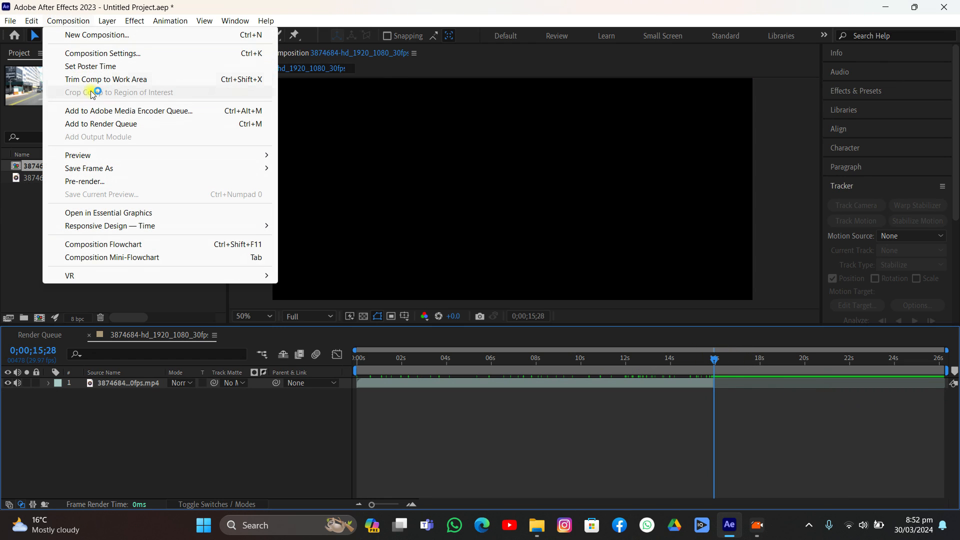
pyautogui.click(102, 53)
pyautogui.write('0;00;1;07')
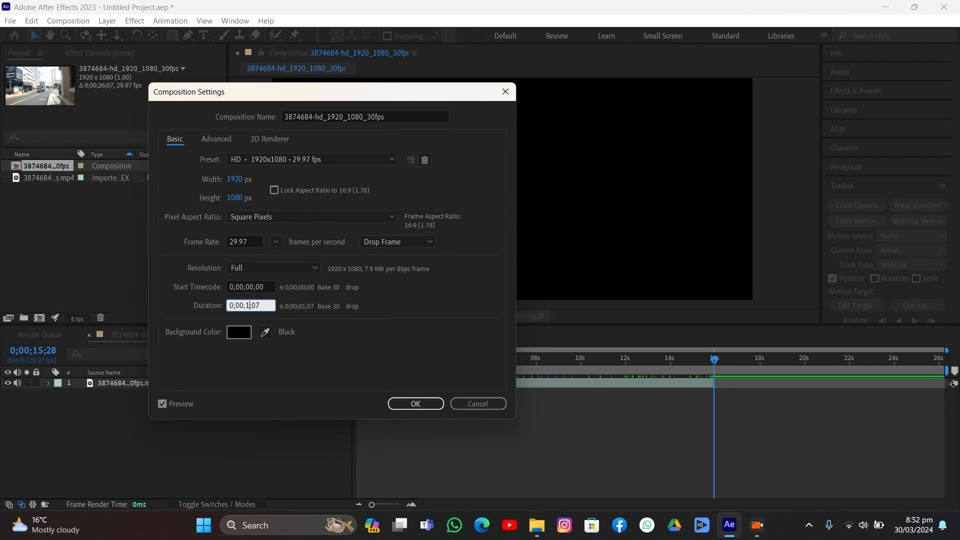
pyautogui.click(415, 403)
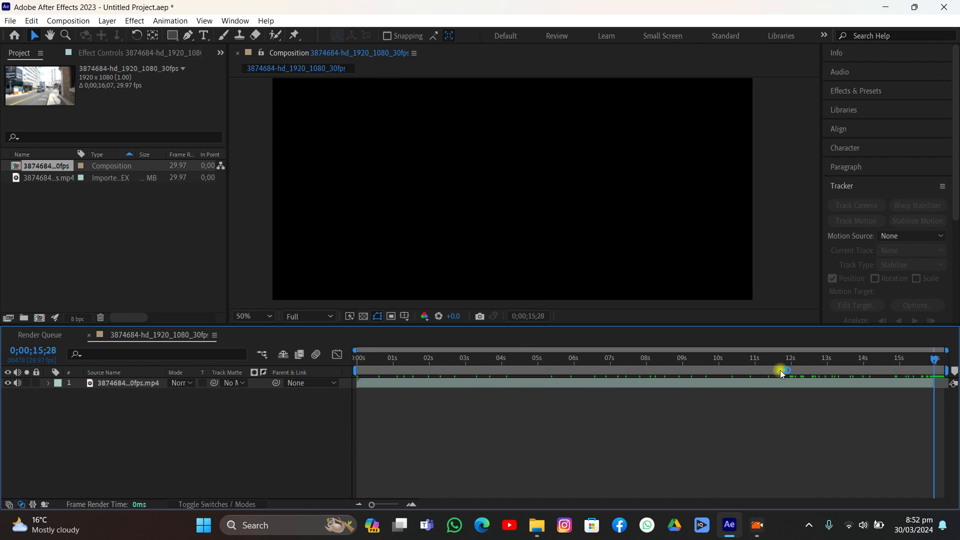
pyautogui.click(505, 358)
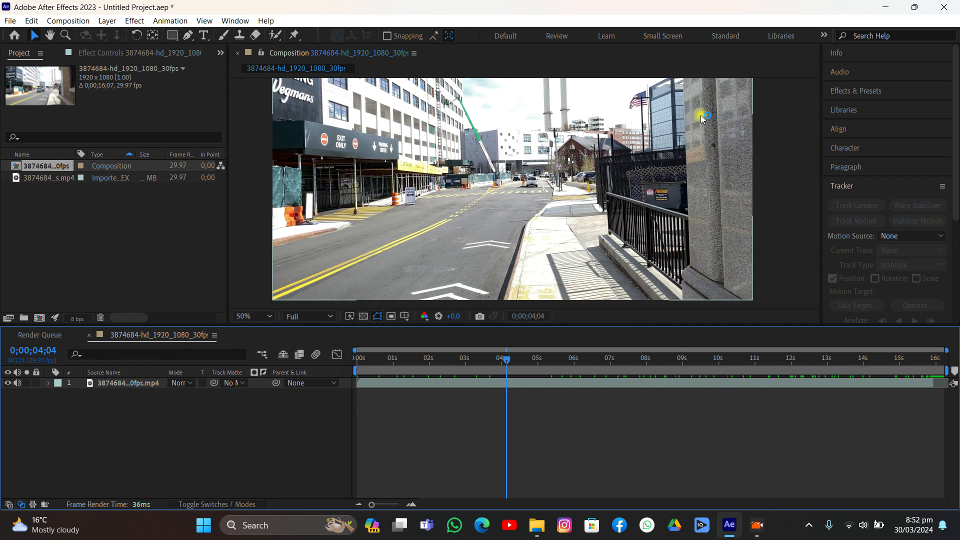
pyautogui.moveTo(372, 299)
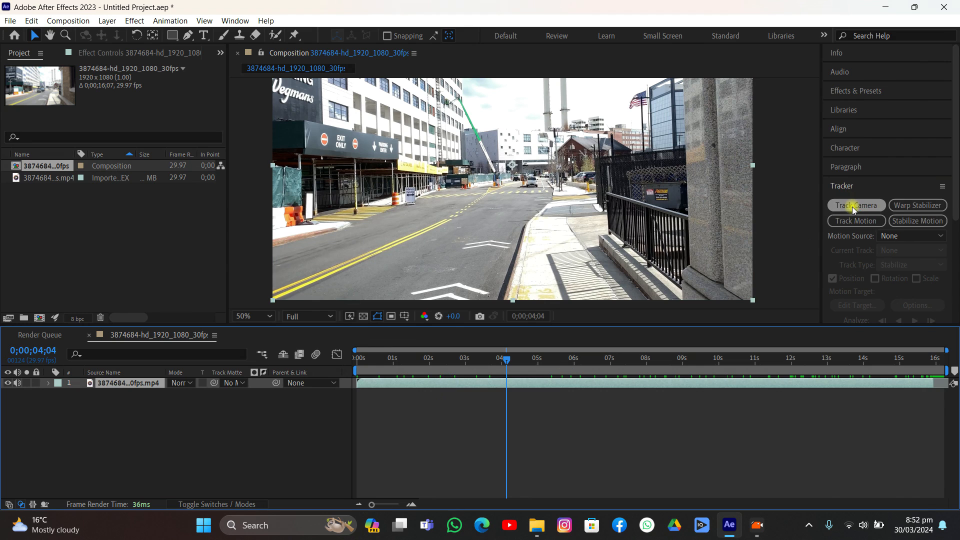
# Step: Apply Track Camera to the street clip with Detailed Analysis enabled
pyautogui.click(856, 205)
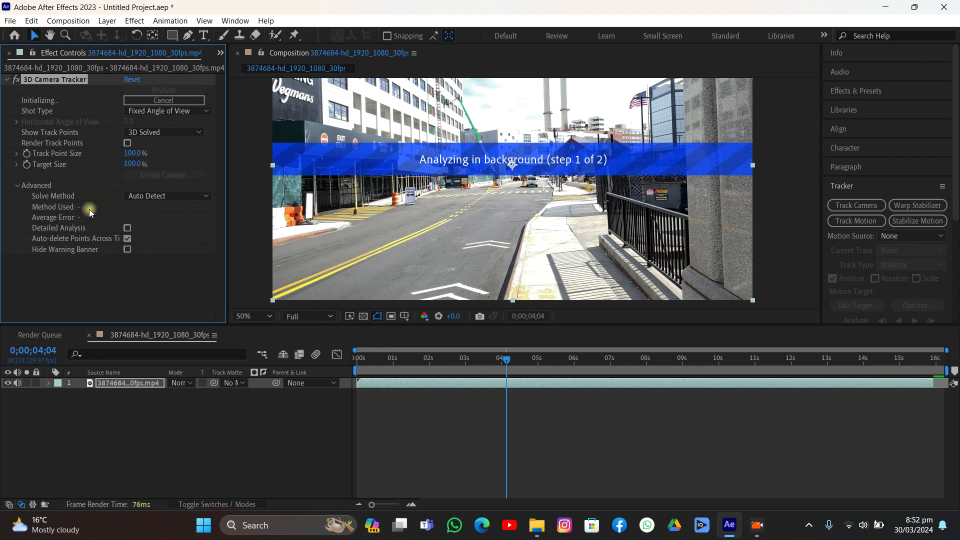
pyautogui.click(127, 228)
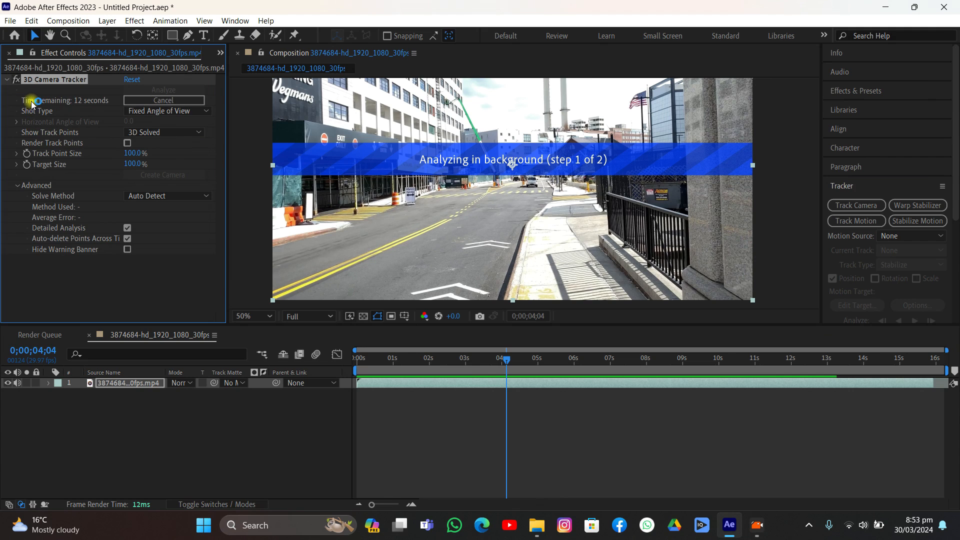
pyautogui.moveTo(122, 178)
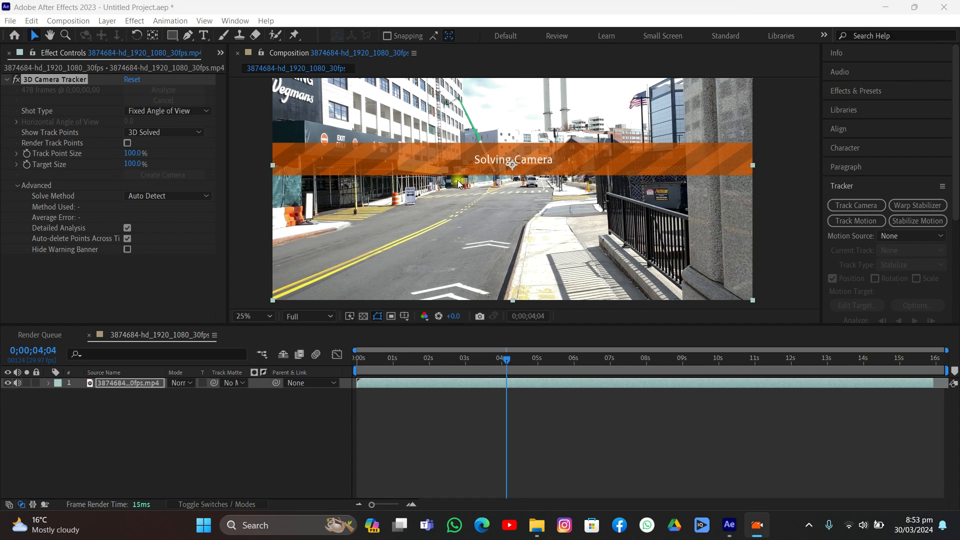
# Step: Let the camera solve finish and mark a ground target among the road track points
pyautogui.click(244, 316)
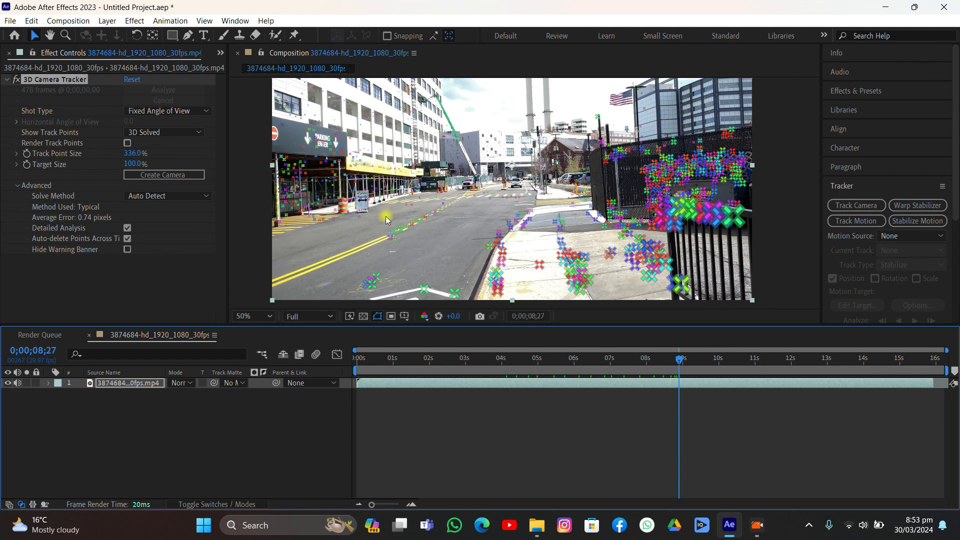
pyautogui.moveTo(447, 230)
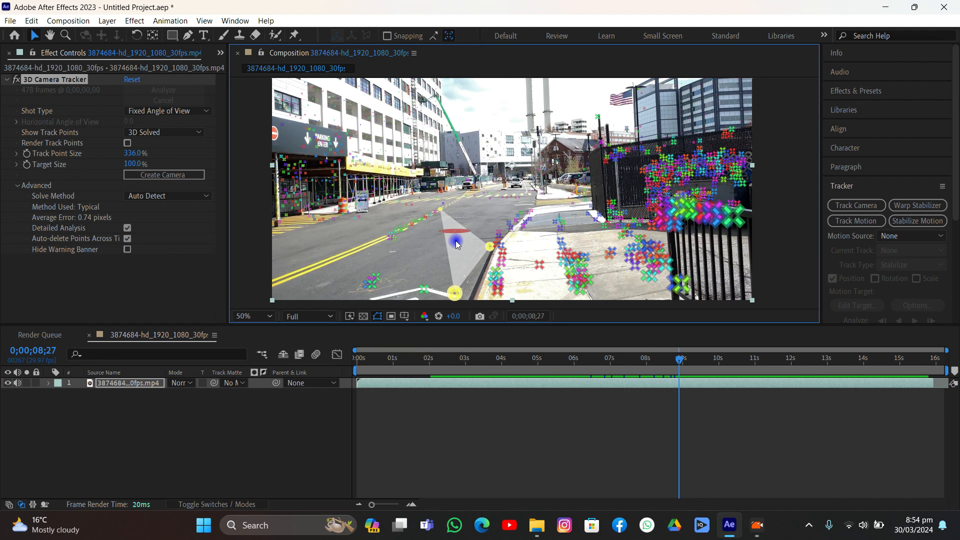
# Step: Create a Track Solid and 3D Tracker Camera at the road target and preview that it sticks
pyautogui.click(163, 174)
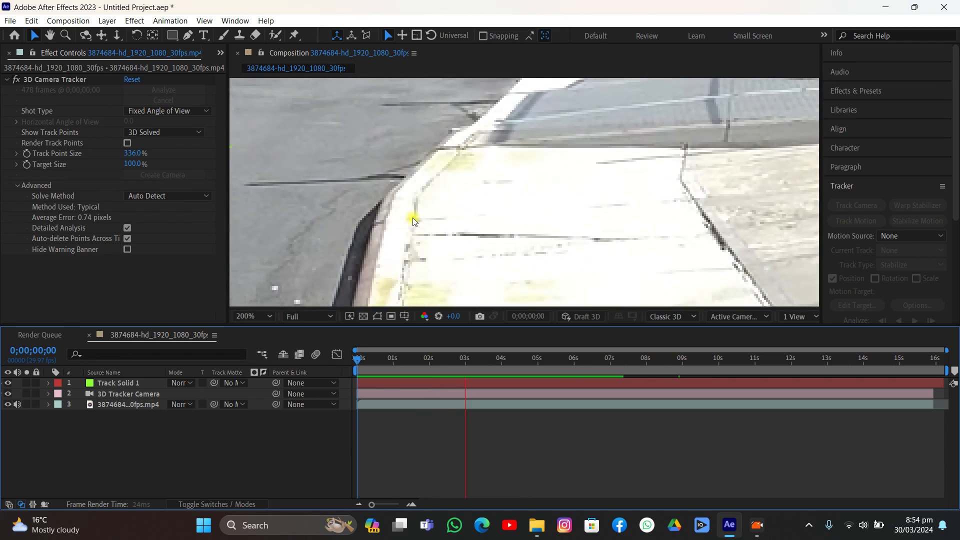
pyautogui.click(538, 358)
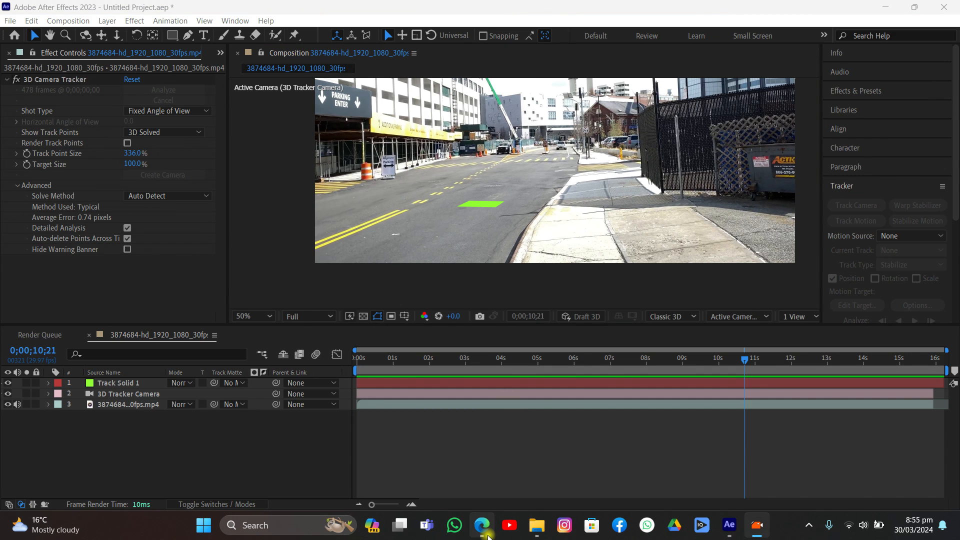
# Step: Download Export Composition Data to JSON.jsx from the after-effects-to-blender-export repository
pyautogui.click(483, 525)
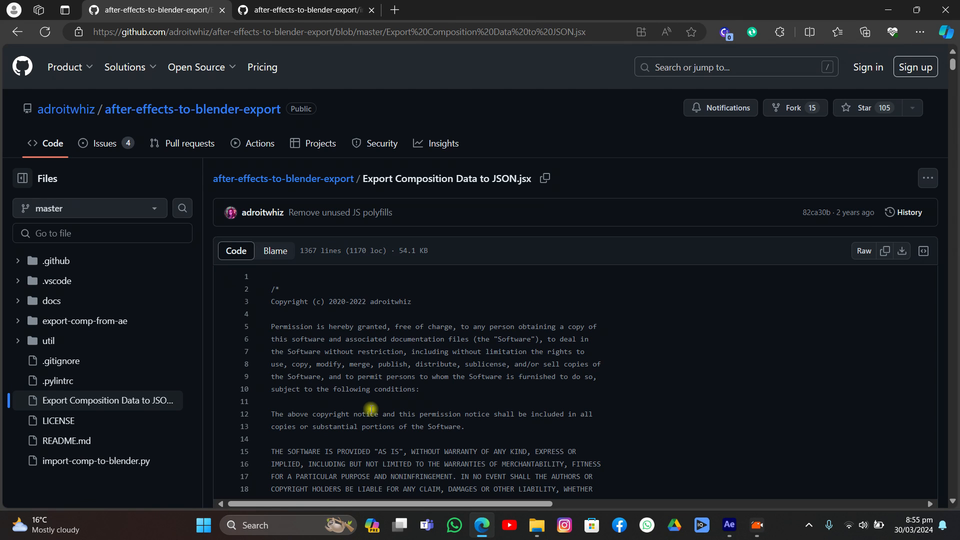
pyautogui.moveTo(321, 342)
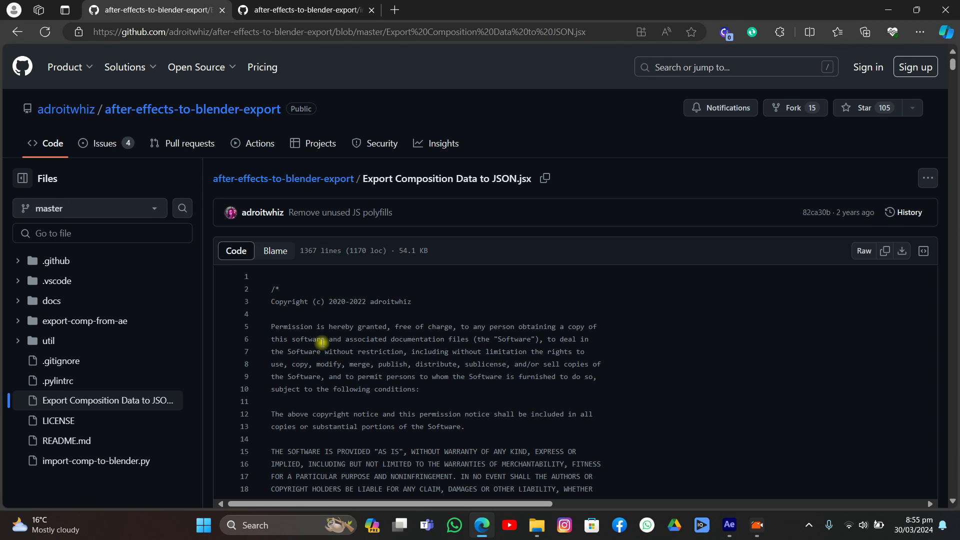
pyautogui.moveTo(326, 341)
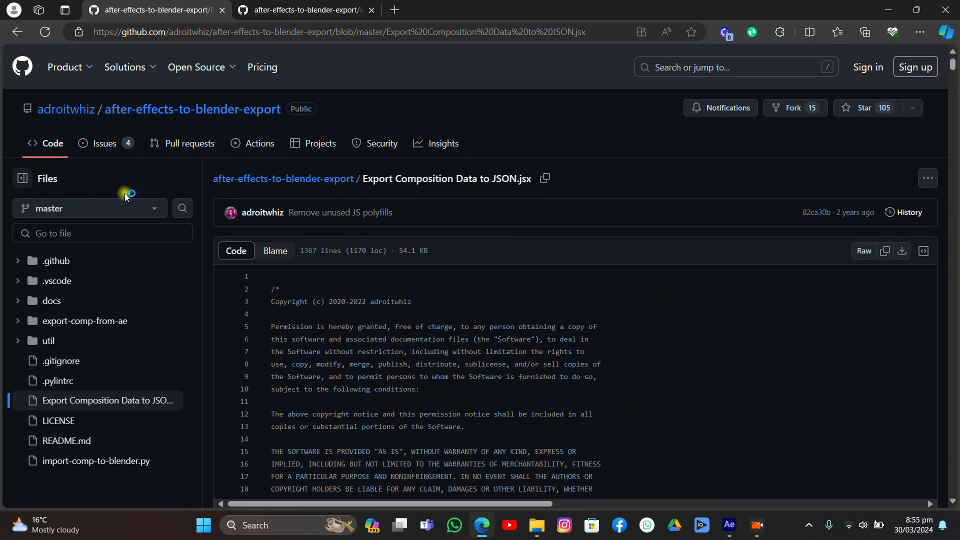
pyautogui.moveTo(190, 109)
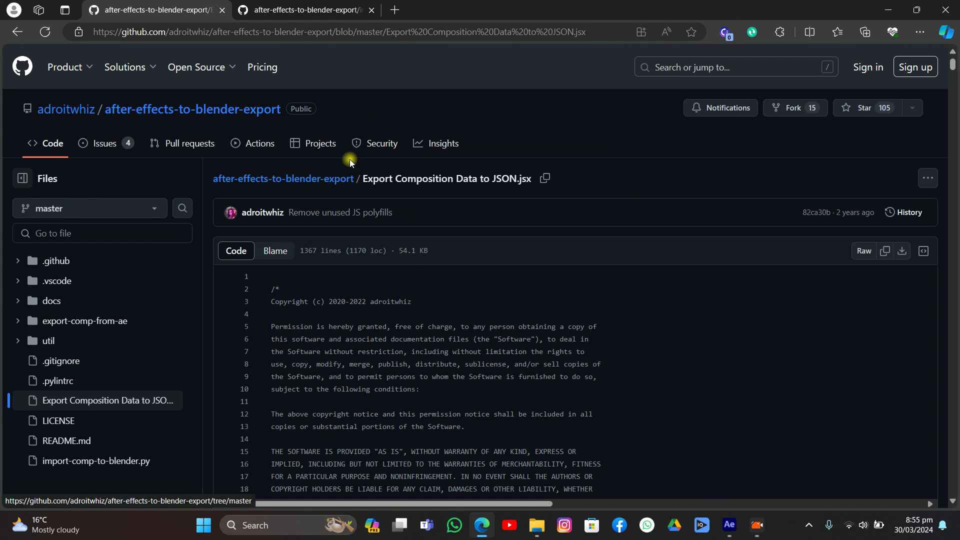
pyautogui.moveTo(904, 251)
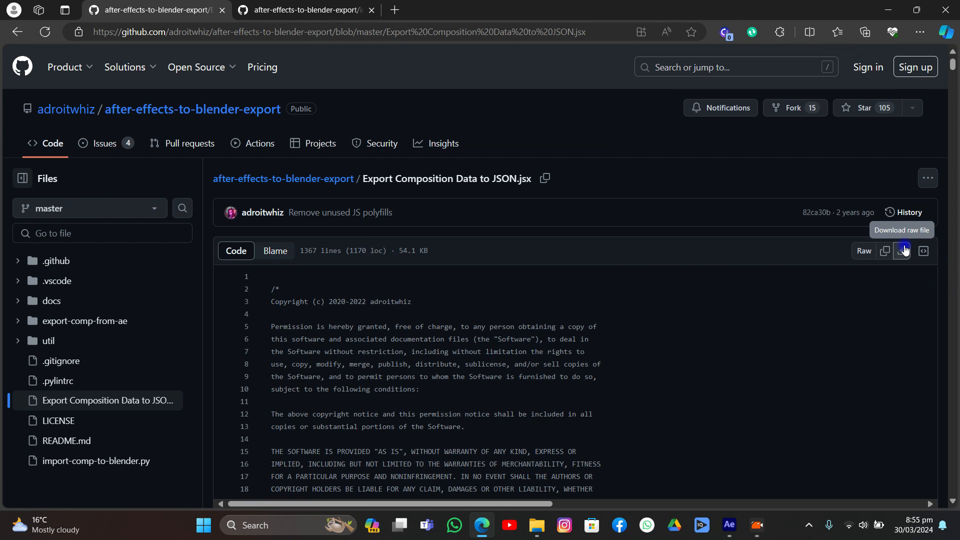
pyautogui.click(901, 251)
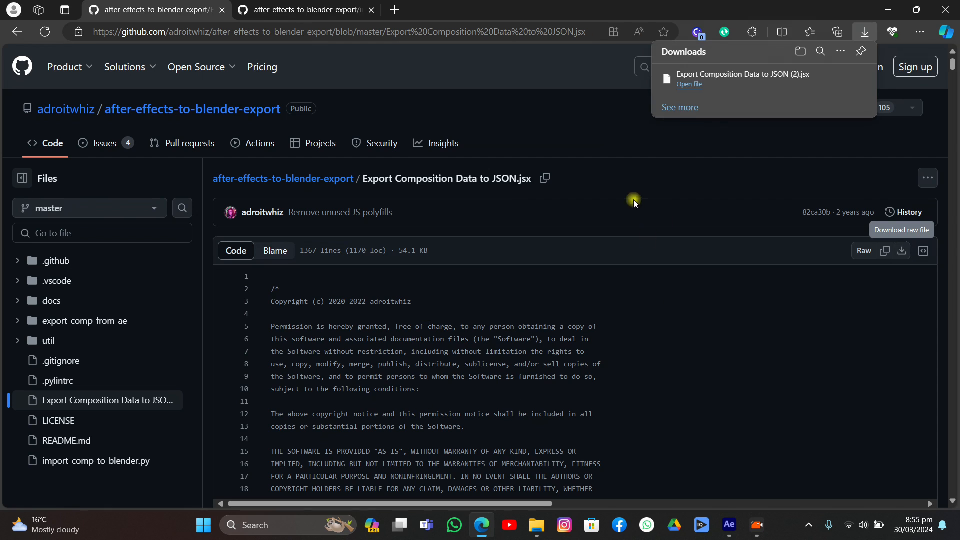
pyautogui.moveTo(686, 78)
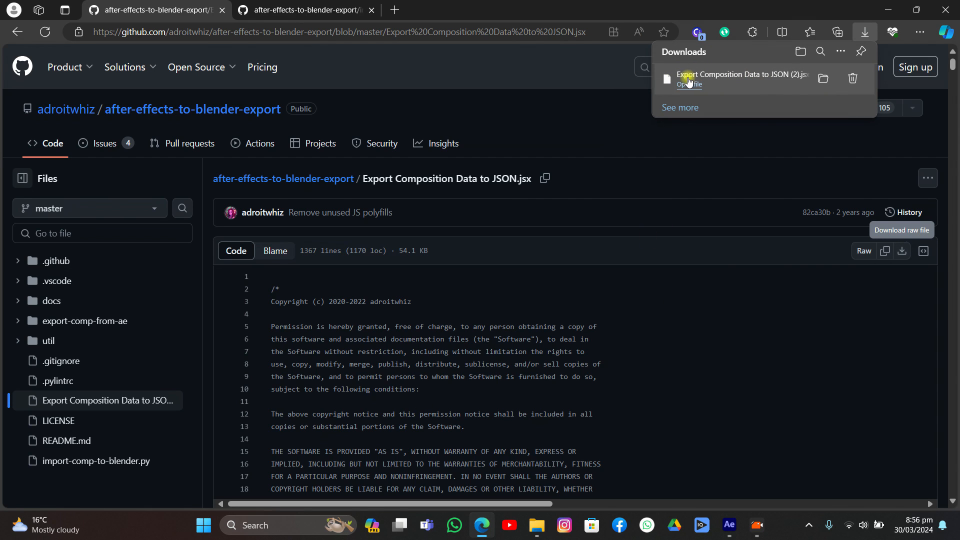
pyautogui.moveTo(730, 525)
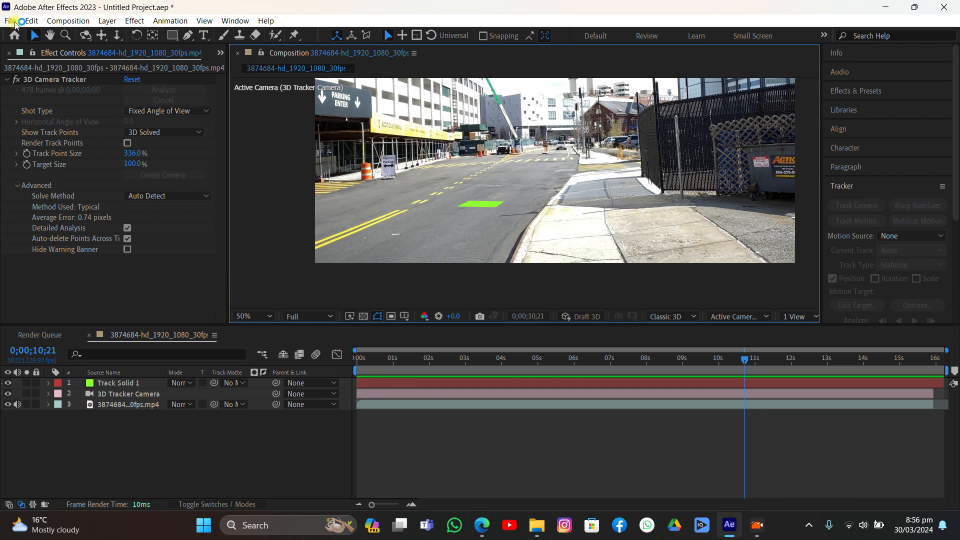
# Step: Install the downloaded Export Composition Data to JSON script and acknowledge the restart notice
pyautogui.click(10, 20)
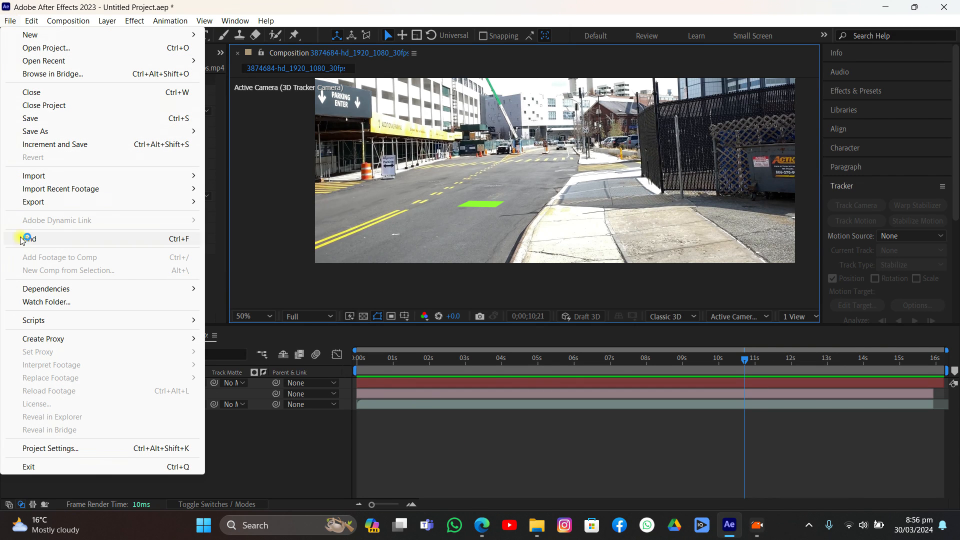
pyautogui.click(33, 320)
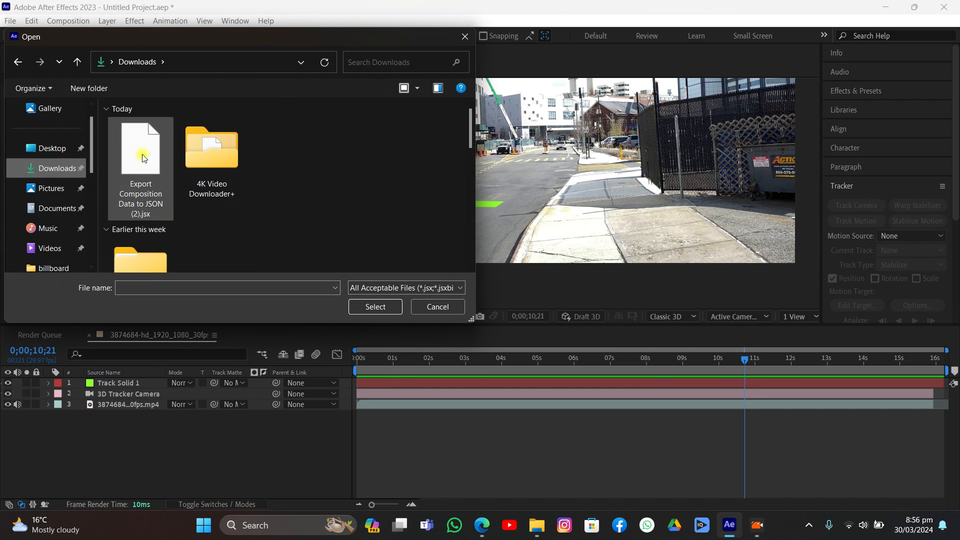
pyautogui.click(140, 147)
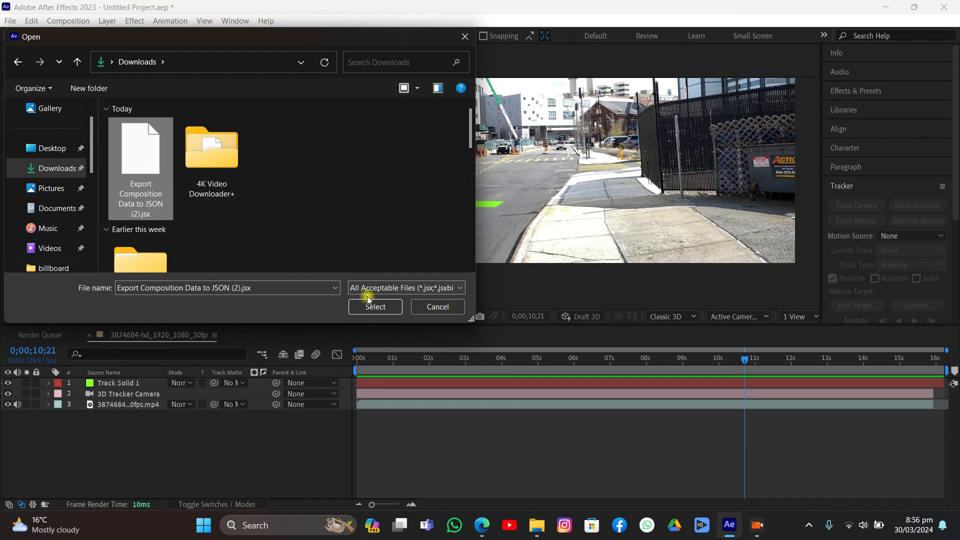
pyautogui.click(375, 307)
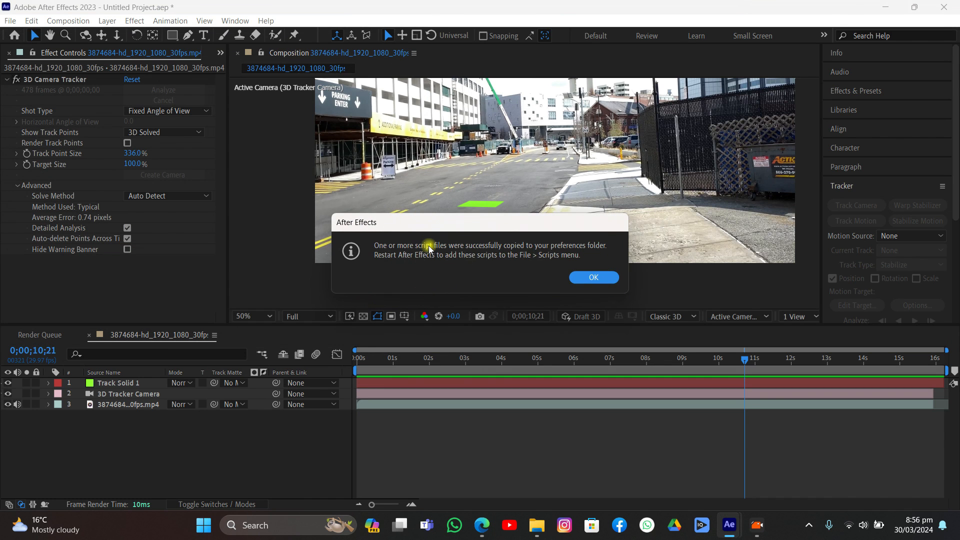
pyautogui.moveTo(530, 268)
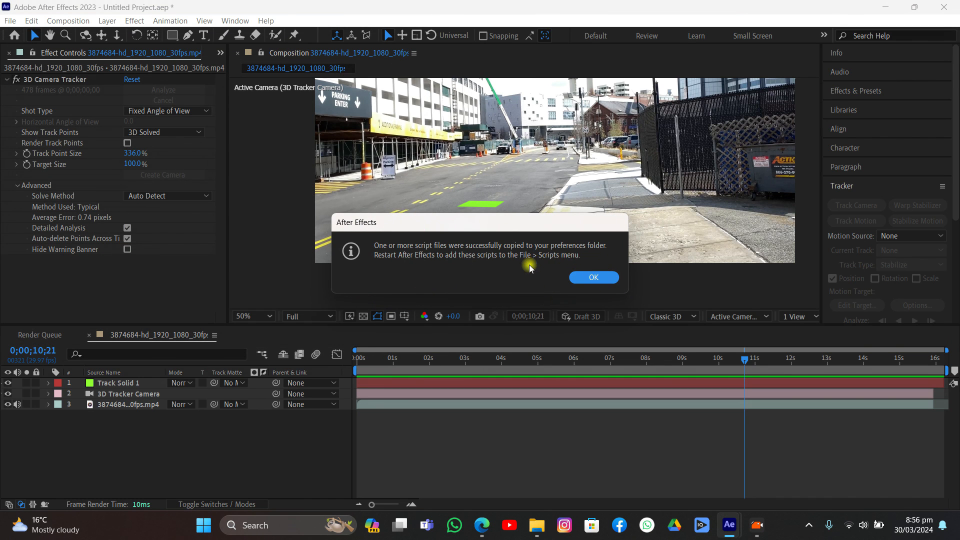
pyautogui.moveTo(484, 263)
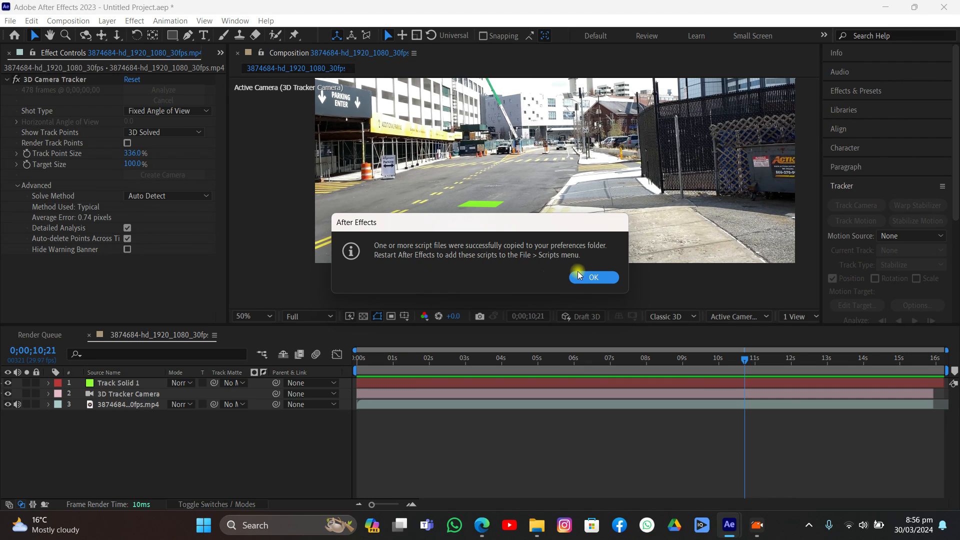
pyautogui.click(592, 277)
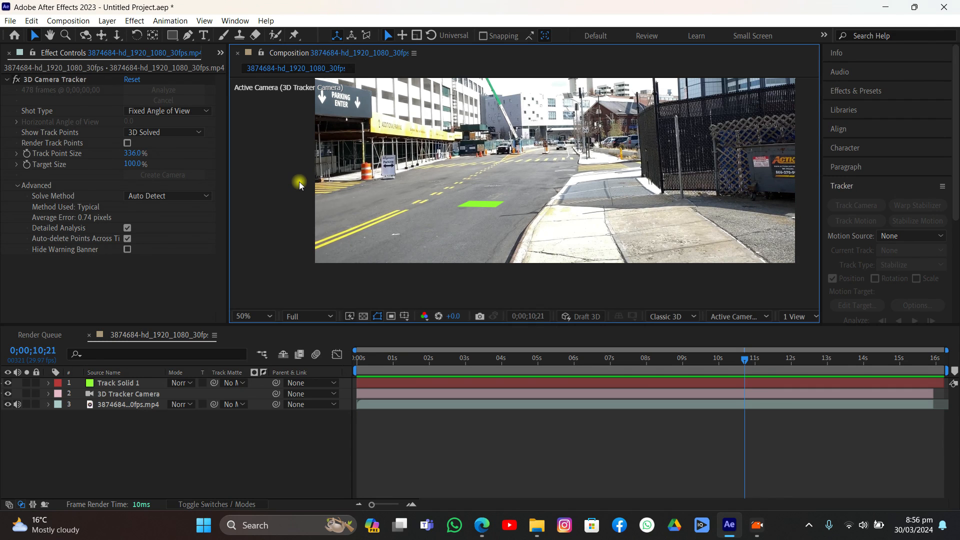
pyautogui.moveTo(446, 168)
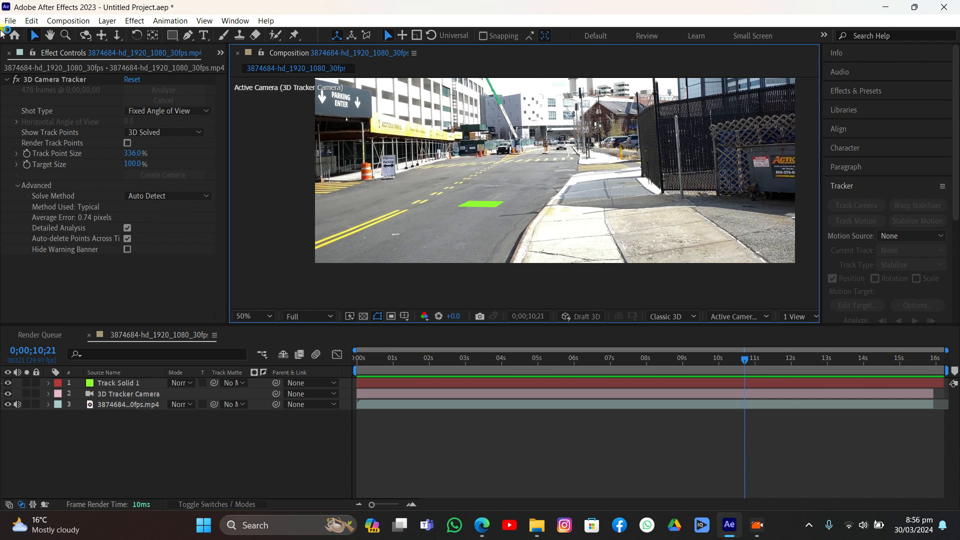
# Step: Select the composition layers and run the Export Composition Data to JSON script
pyautogui.click(10, 20)
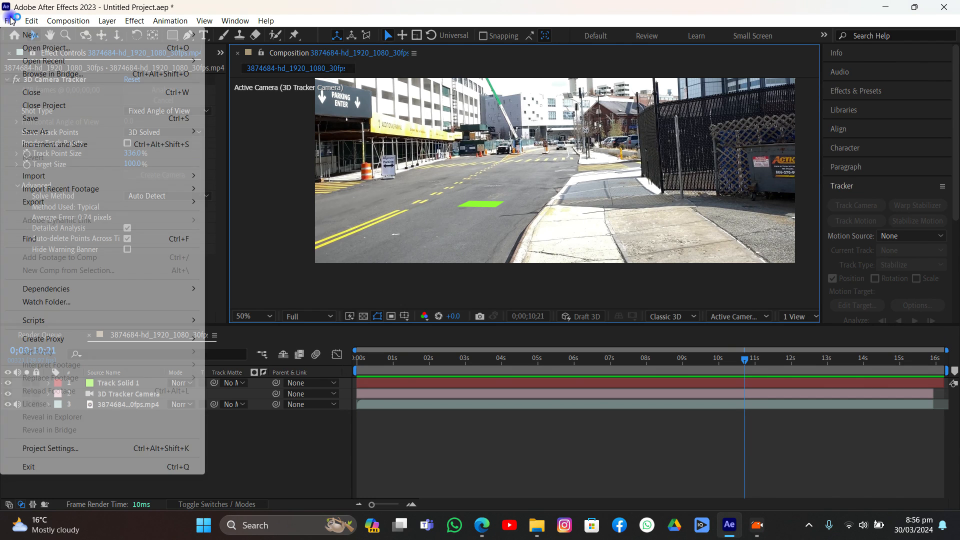
pyautogui.click(34, 320)
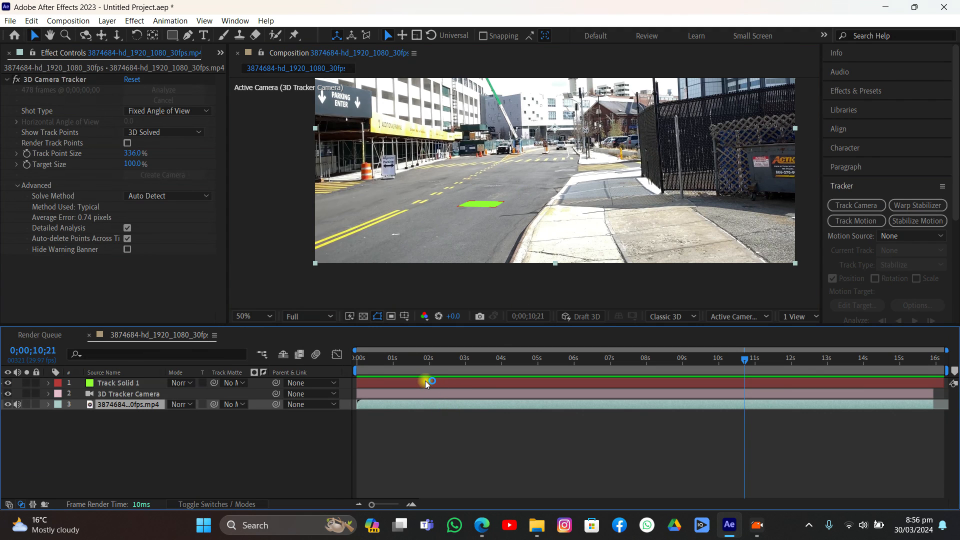
pyautogui.click(10, 20)
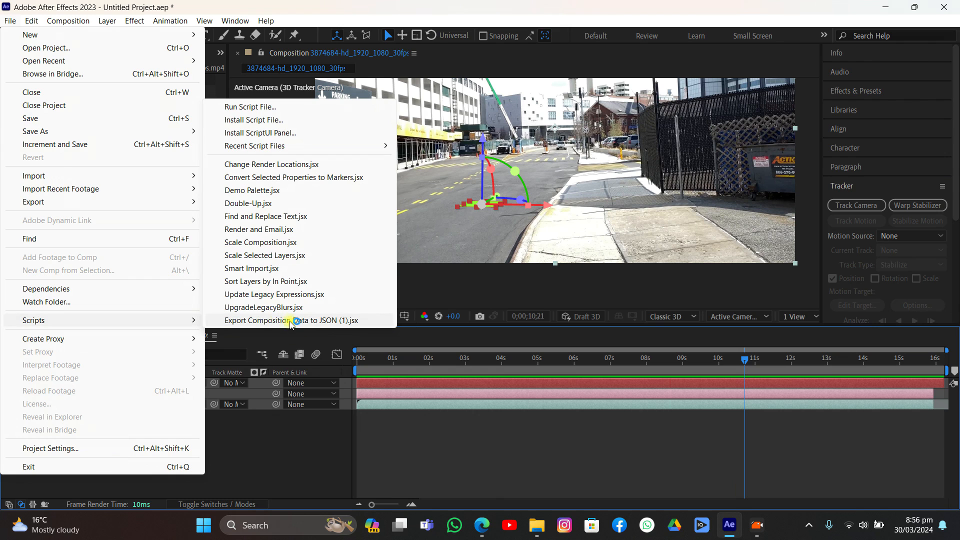
pyautogui.moveTo(258, 323)
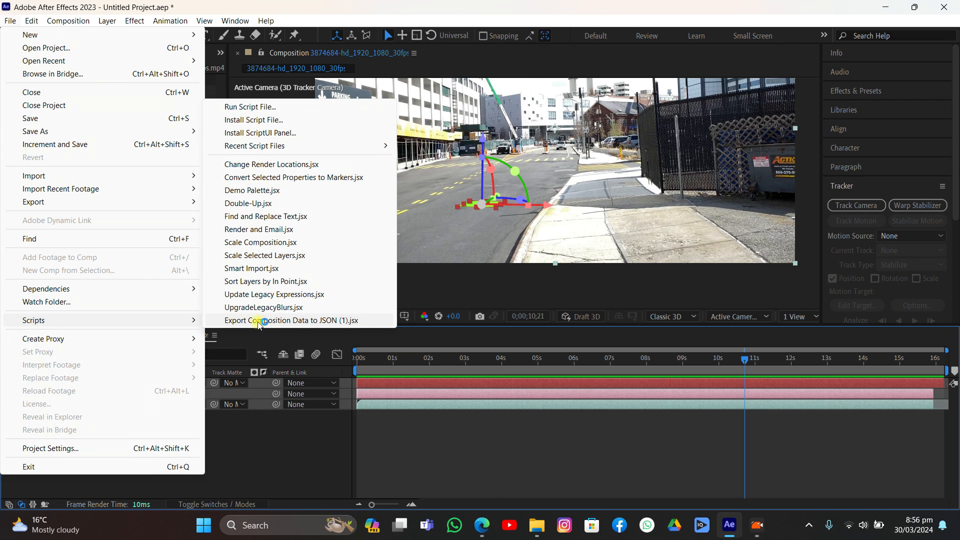
pyautogui.click(293, 320)
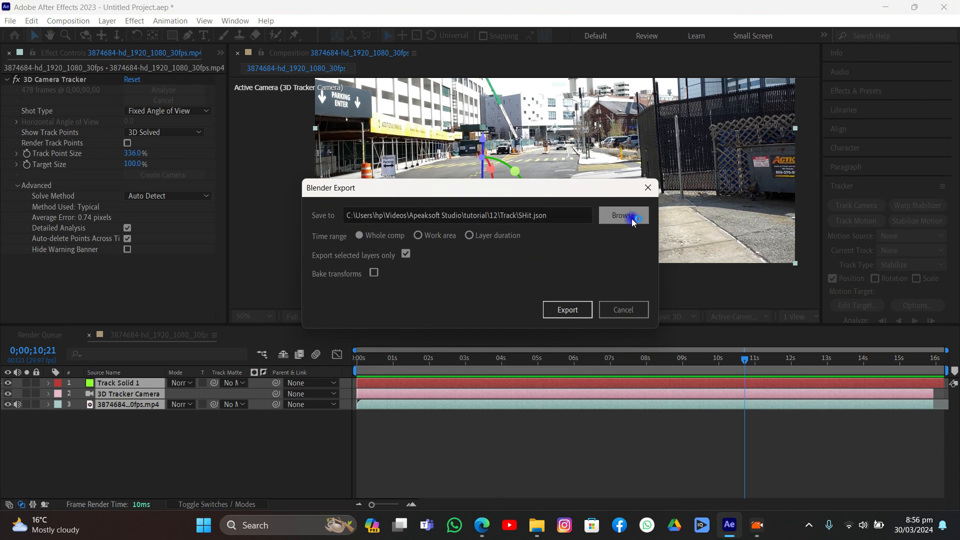
# Step: Browse to New Folder as the save location and name the layer data file 'T'
pyautogui.click(623, 215)
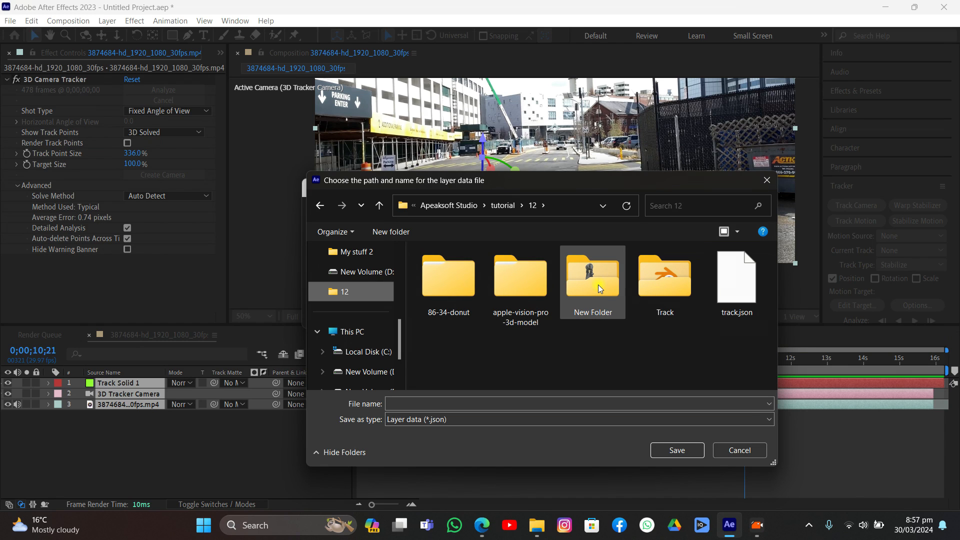
pyautogui.doubleClick(592, 277)
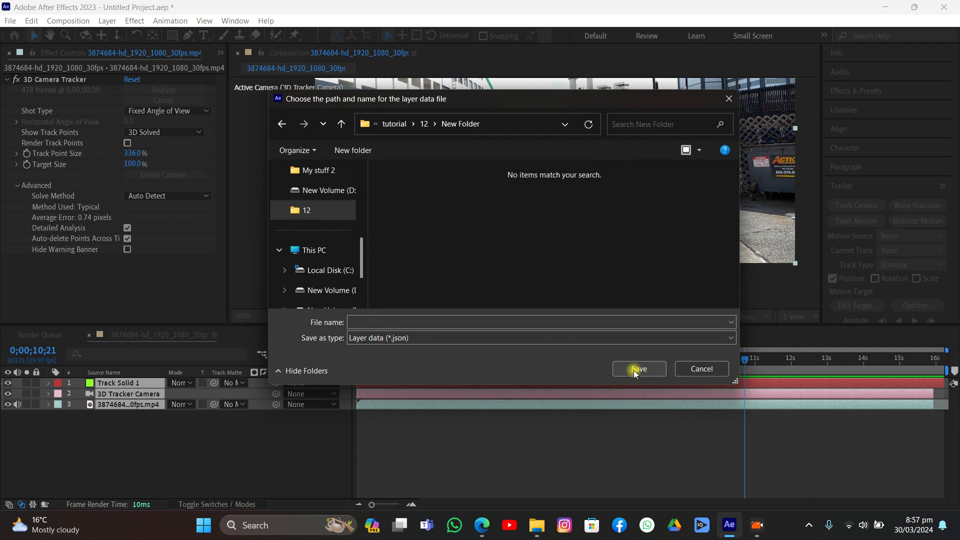
pyautogui.write('T')
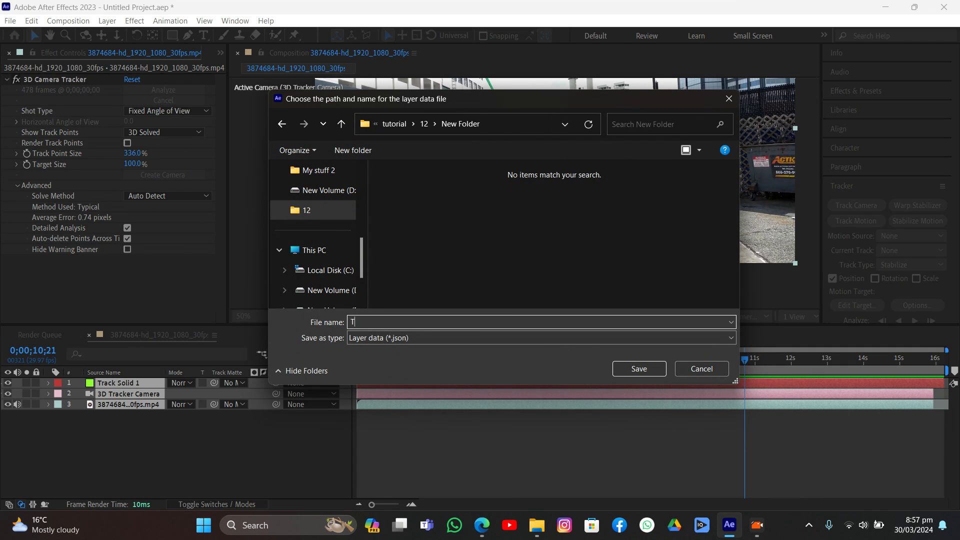
pyautogui.click(638, 368)
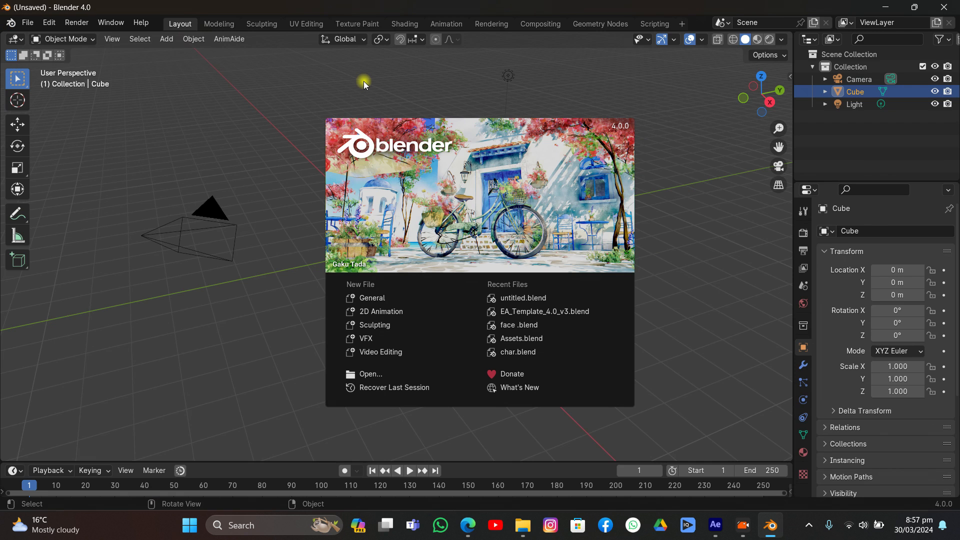
pyautogui.moveTo(260, 114)
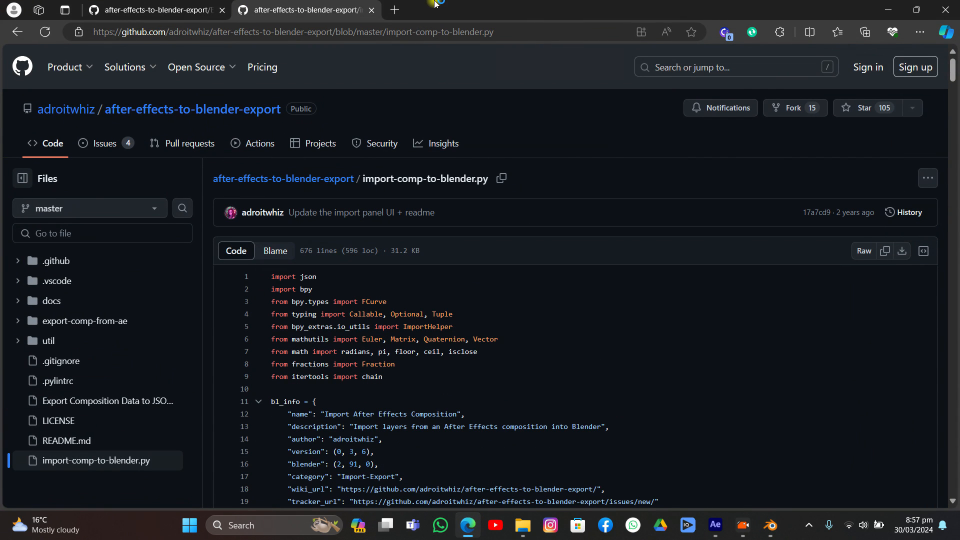
pyautogui.moveTo(349, 288)
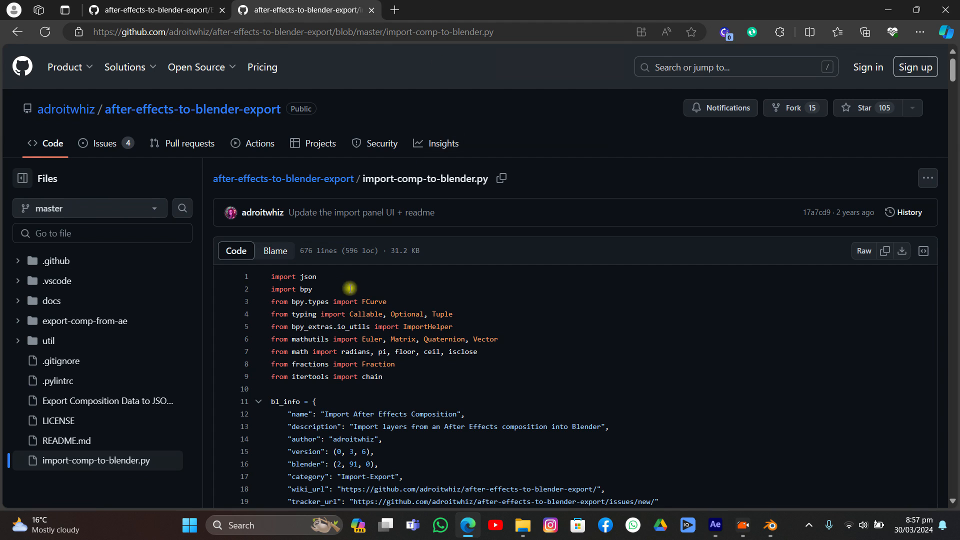
pyautogui.moveTo(391, 311)
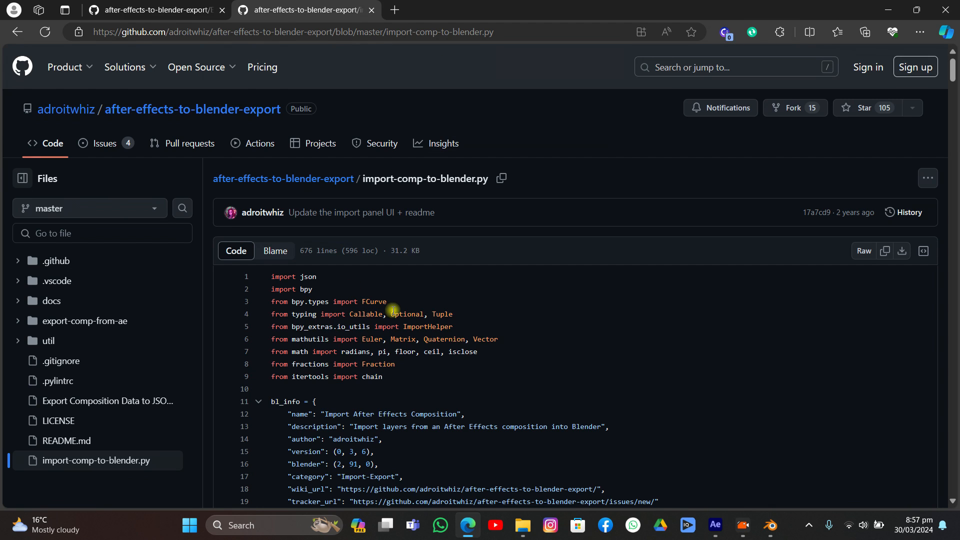
# Step: Download import-comp-to-blender.py and keep it despite Edge's safety warning
pyautogui.scroll(-3)
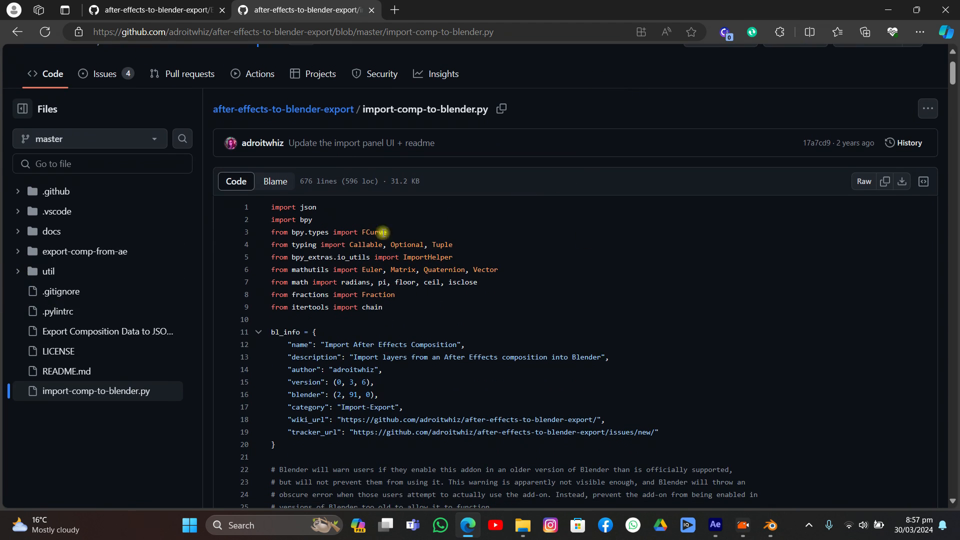
pyautogui.scroll(-3)
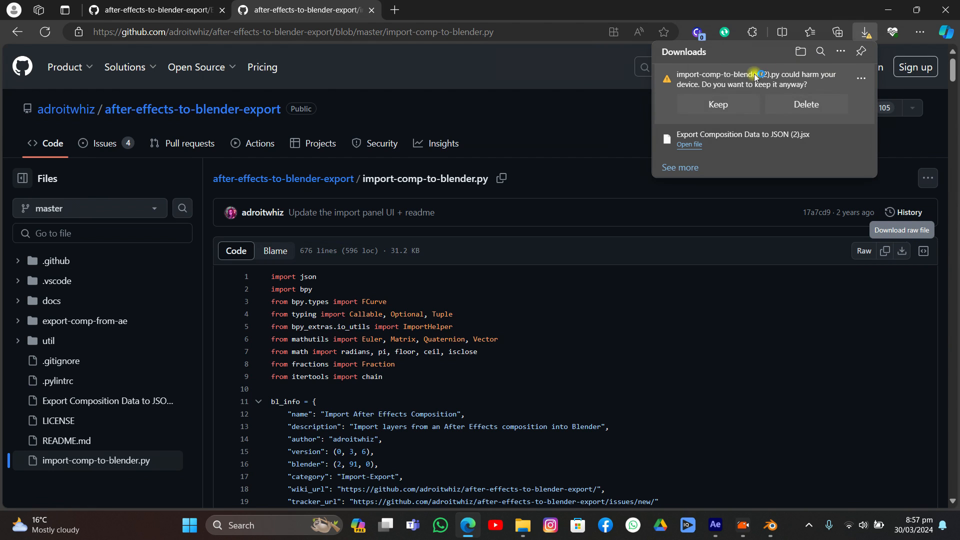
pyautogui.click(718, 105)
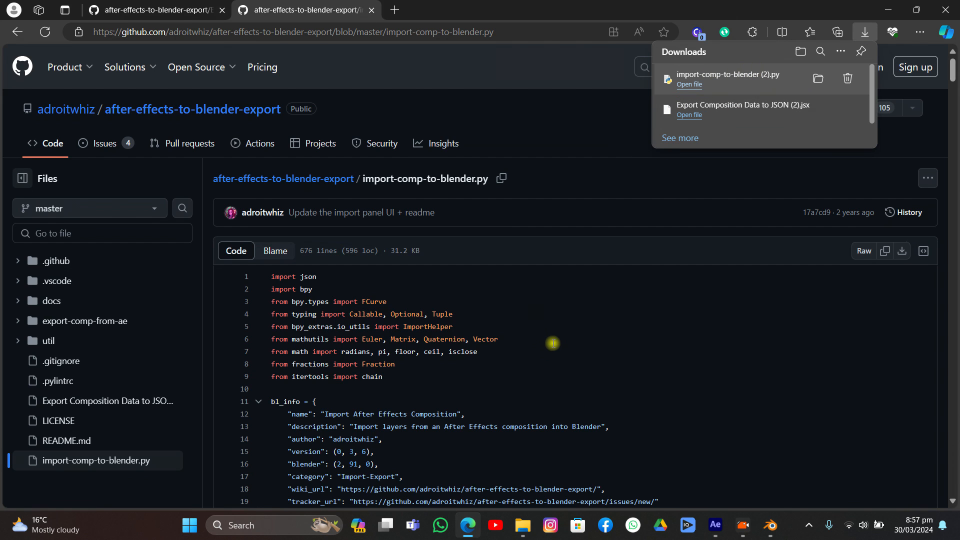
pyautogui.moveTo(746, 472)
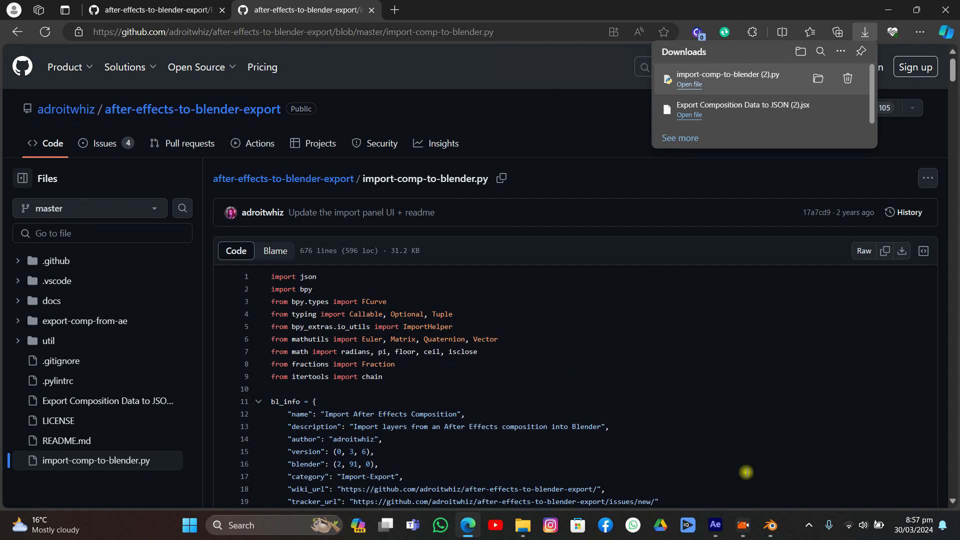
# Step: Install import-comp-to-blender.py from Downloads as an add-on via Preferences
pyautogui.click(49, 23)
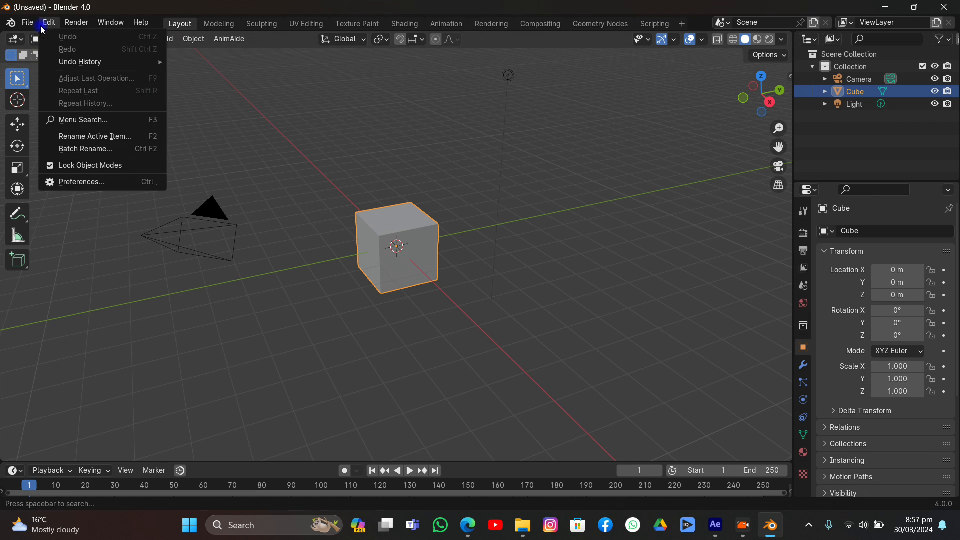
pyautogui.click(81, 182)
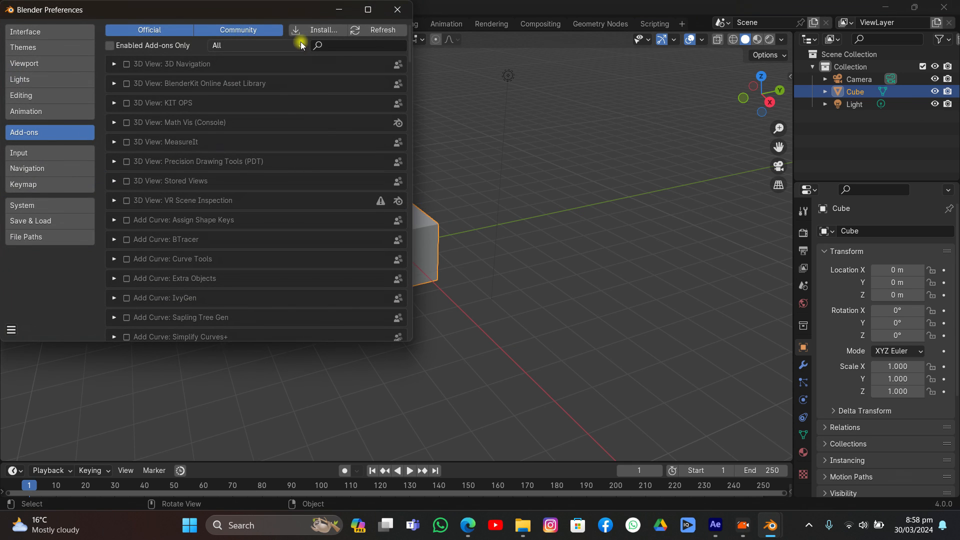
pyautogui.click(324, 30)
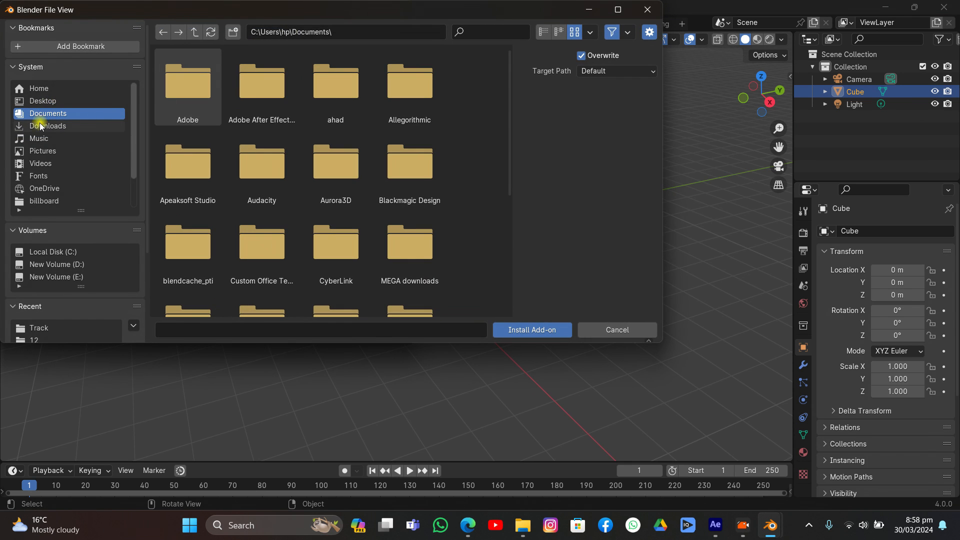
pyautogui.click(47, 126)
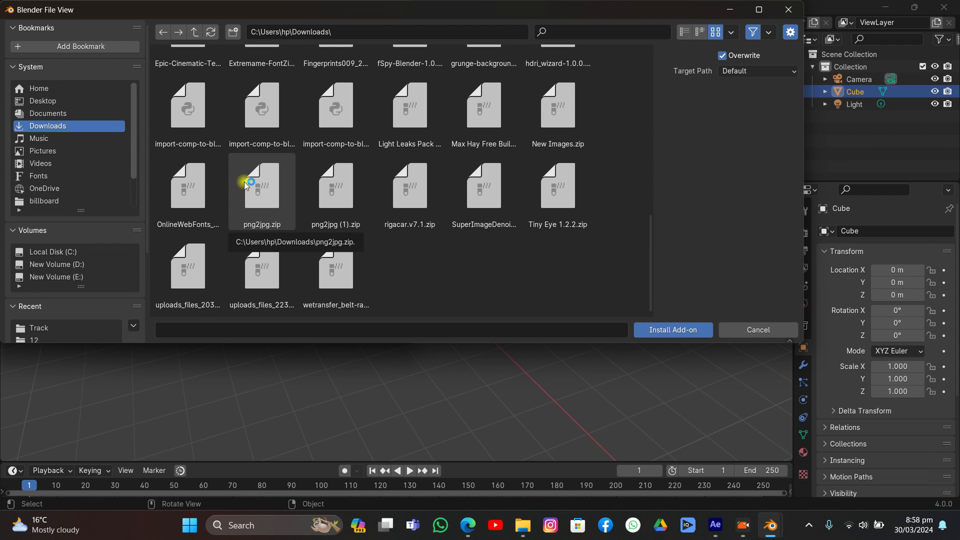
pyautogui.click(187, 105)
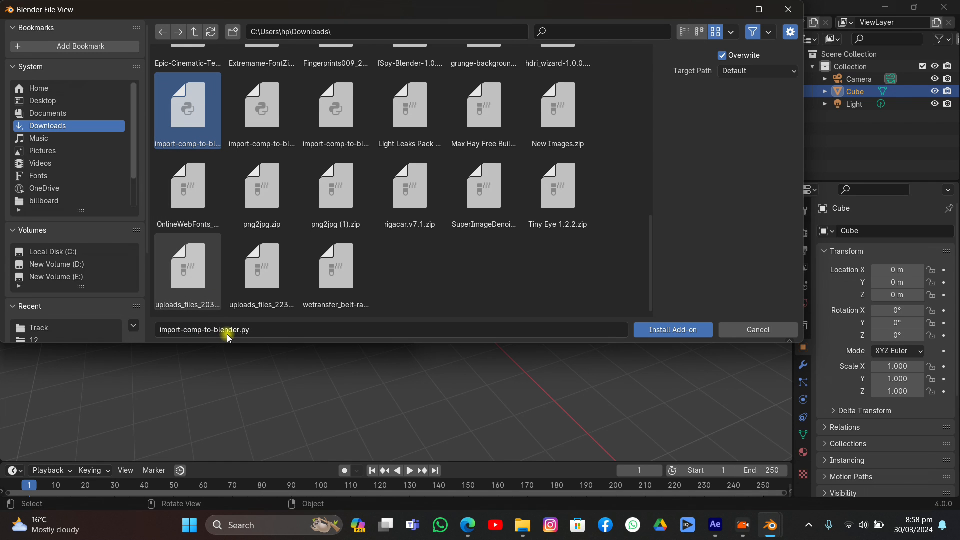
pyautogui.click(672, 329)
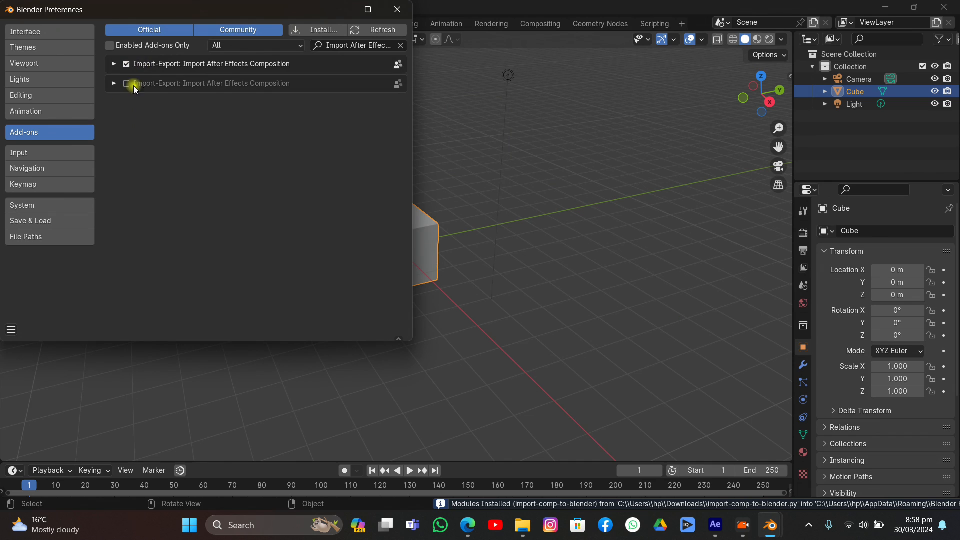
# Step: Enable the Import After Effects Composition add-on
pyautogui.click(126, 64)
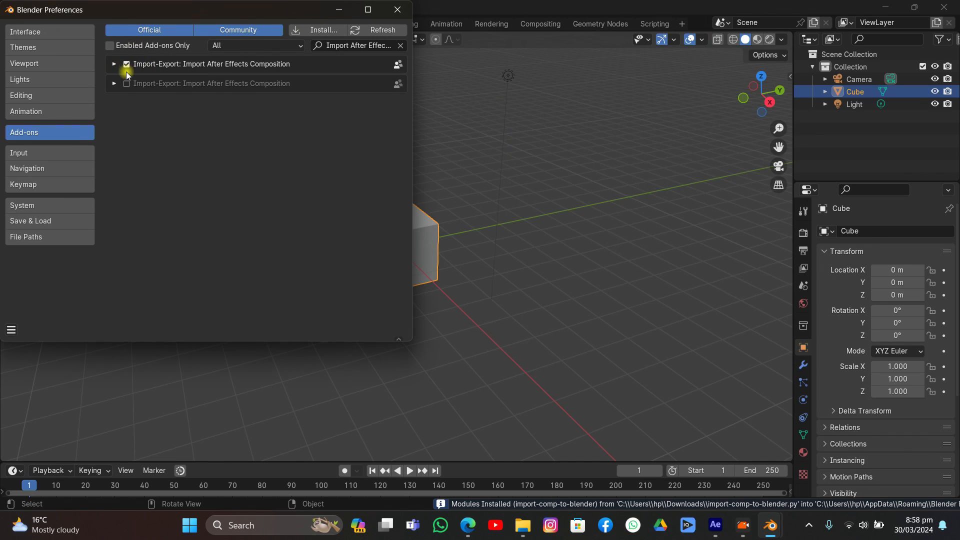
pyautogui.click(126, 83)
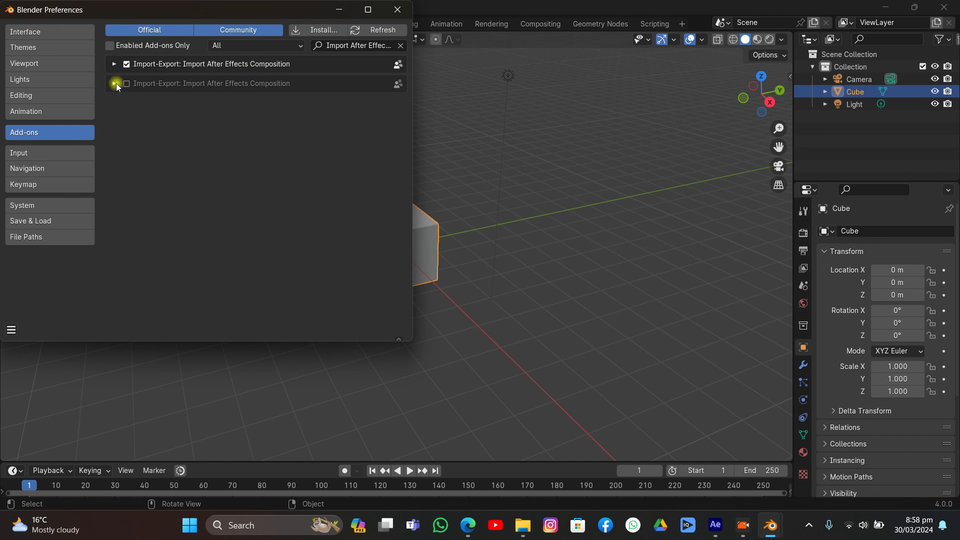
pyautogui.click(126, 83)
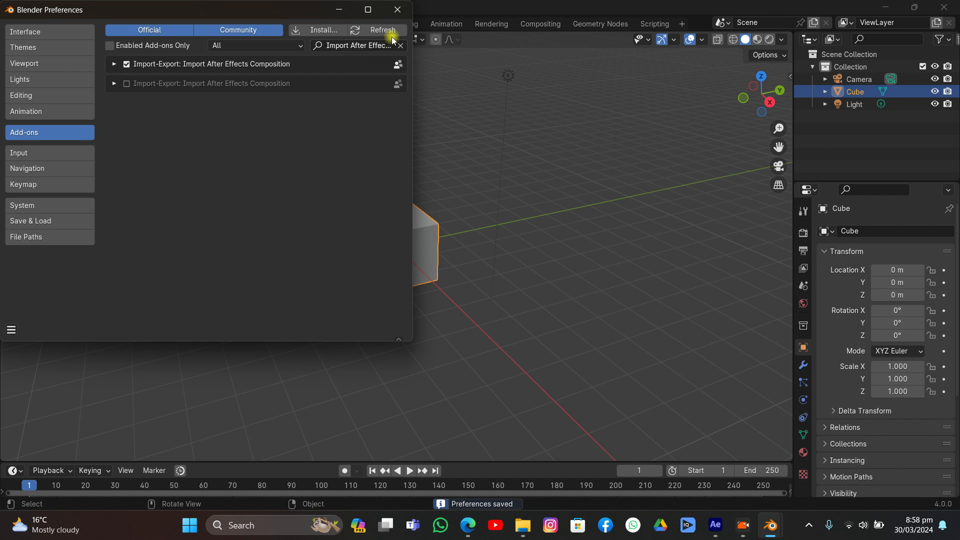
# Step: Import Track.json from folder 12 > New Folder as After Effects composition data
pyautogui.click(396, 9)
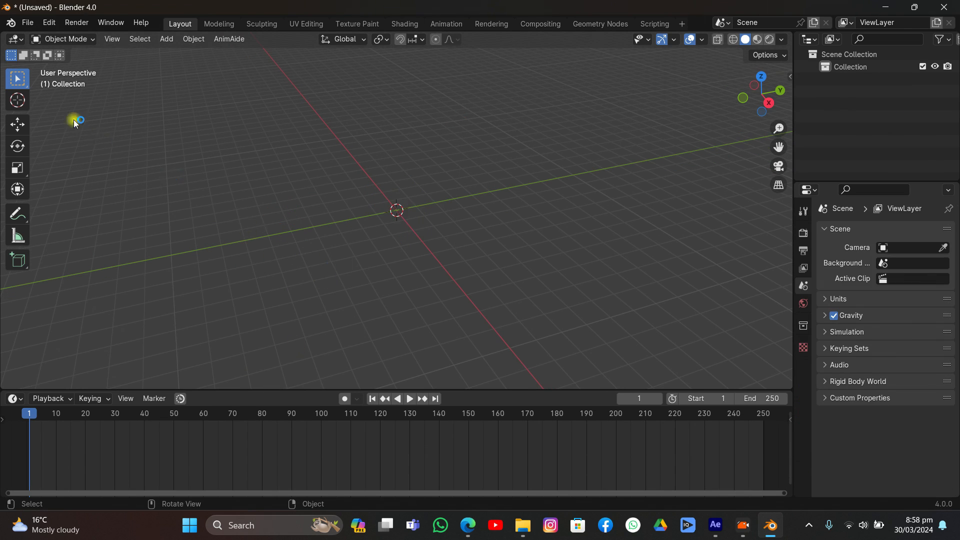
pyautogui.click(27, 23)
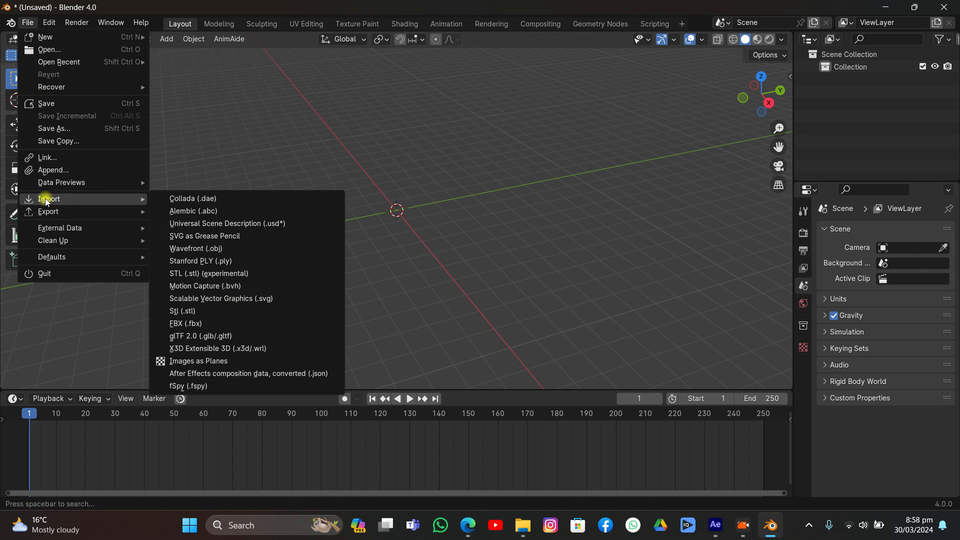
pyautogui.moveTo(203, 377)
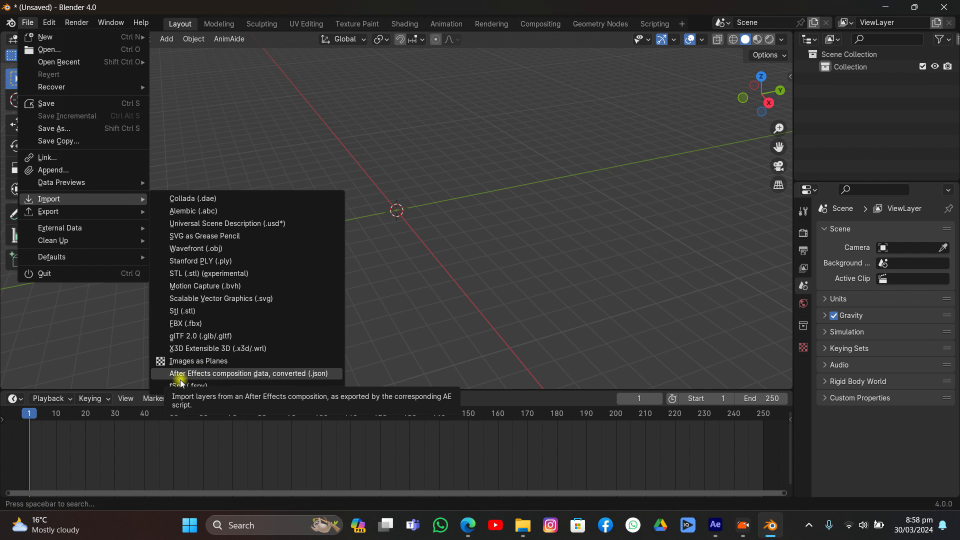
pyautogui.click(249, 373)
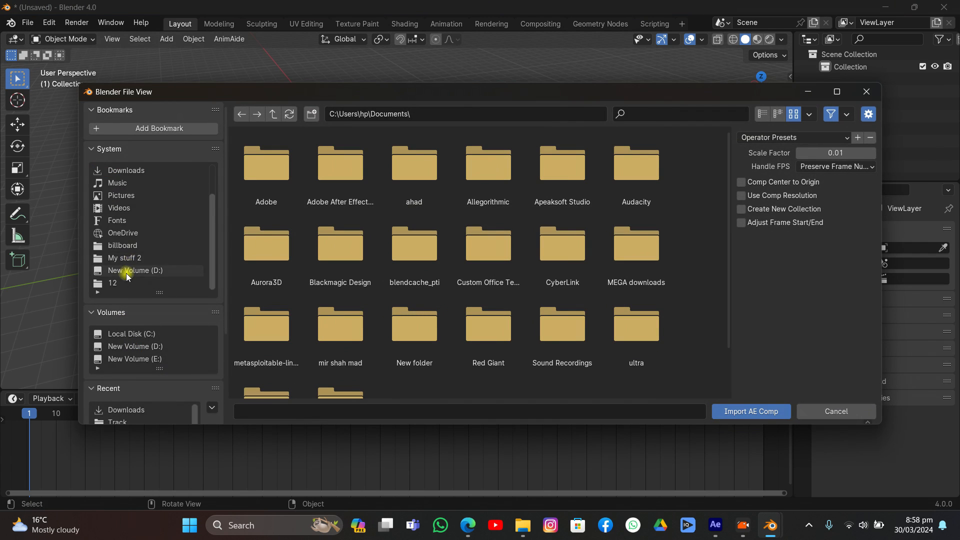
pyautogui.doubleClick(113, 283)
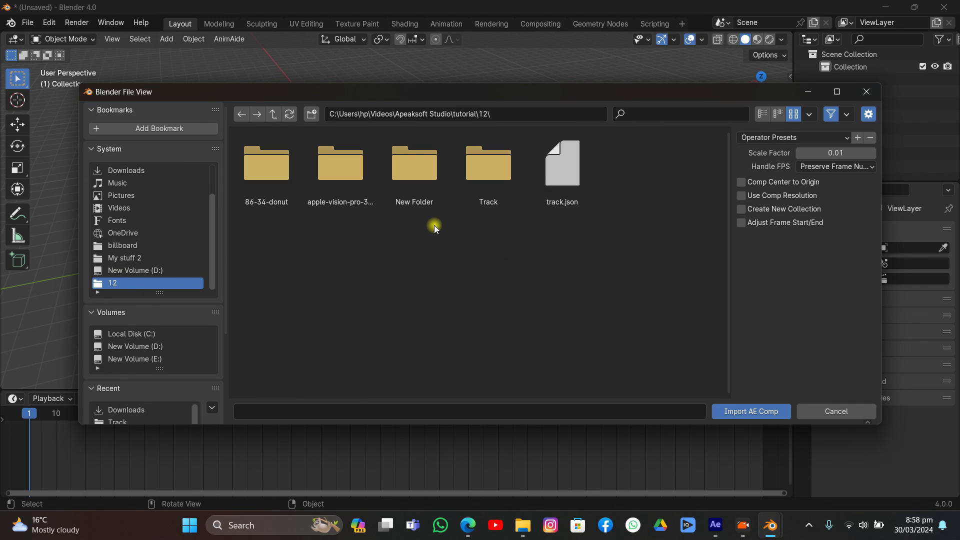
pyautogui.doubleClick(413, 162)
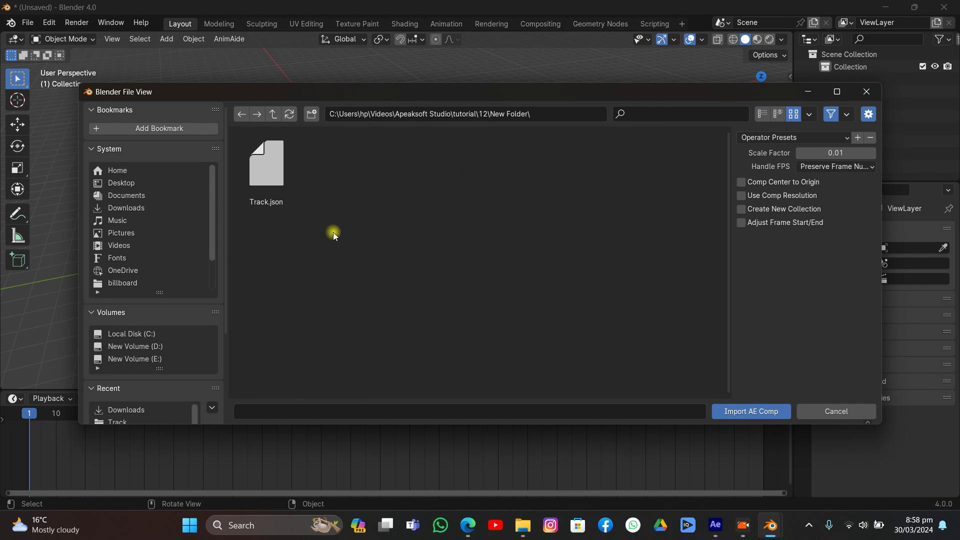
pyautogui.click(266, 163)
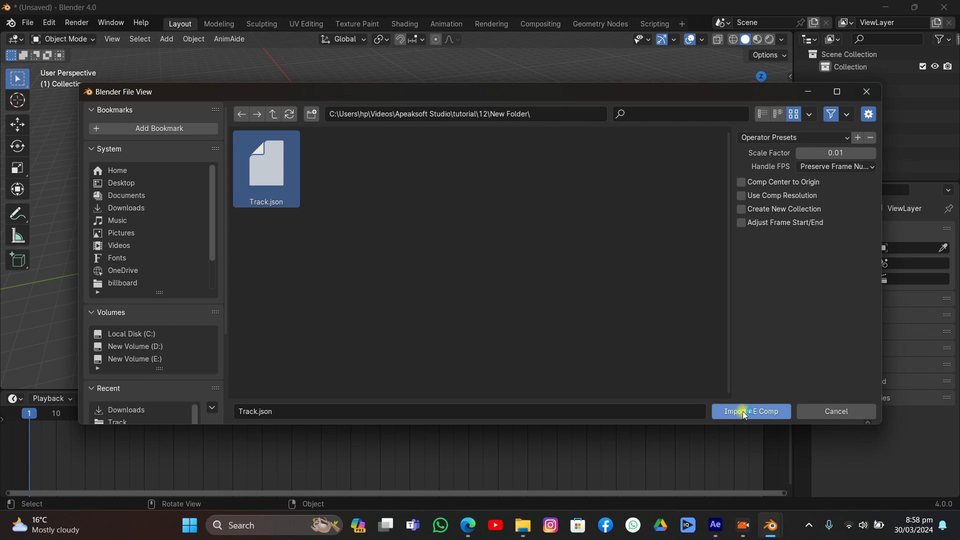
pyautogui.moveTo(768, 409)
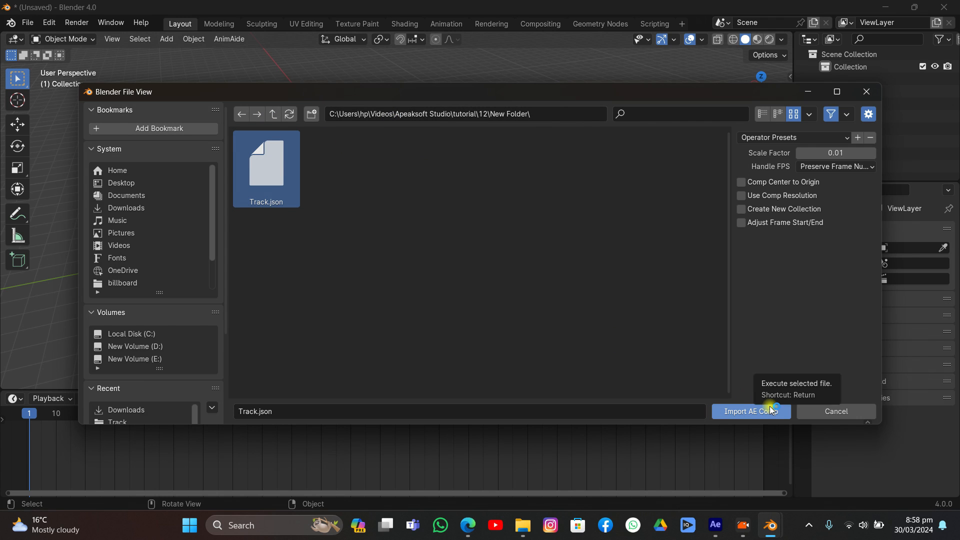
pyautogui.click(751, 411)
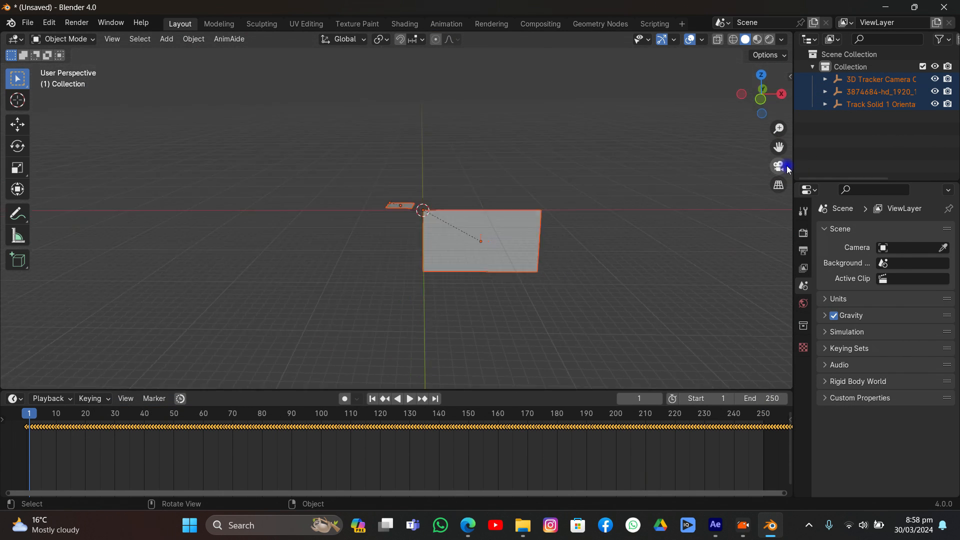
# Step: View the scene through the 3D Tracker Camera and show the Output Properties
pyautogui.click(778, 166)
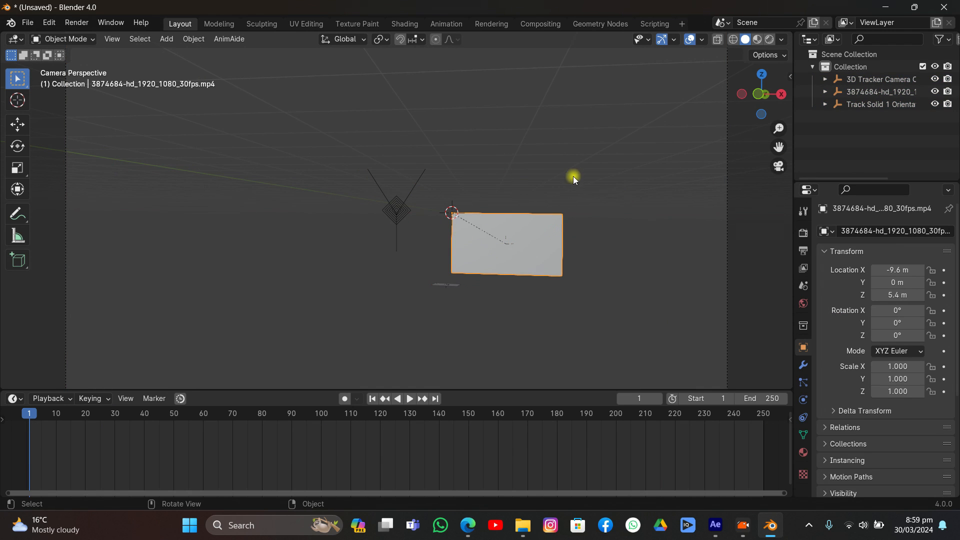
pyautogui.moveTo(554, 230)
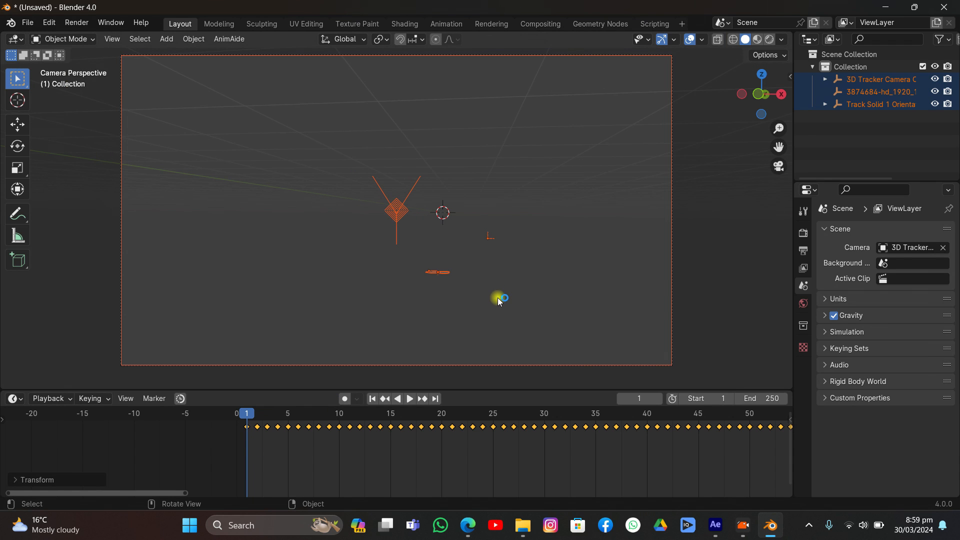
pyautogui.click(803, 294)
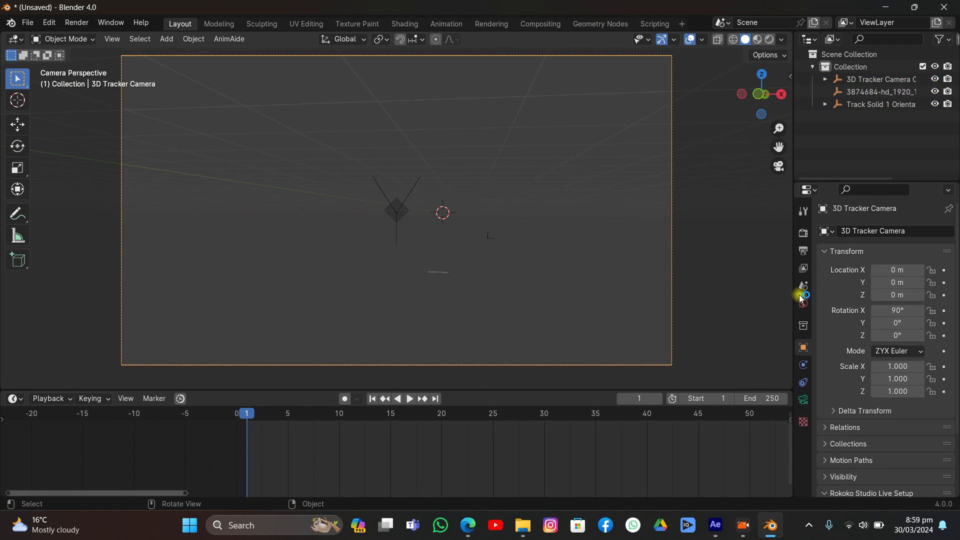
pyautogui.moveTo(803, 249)
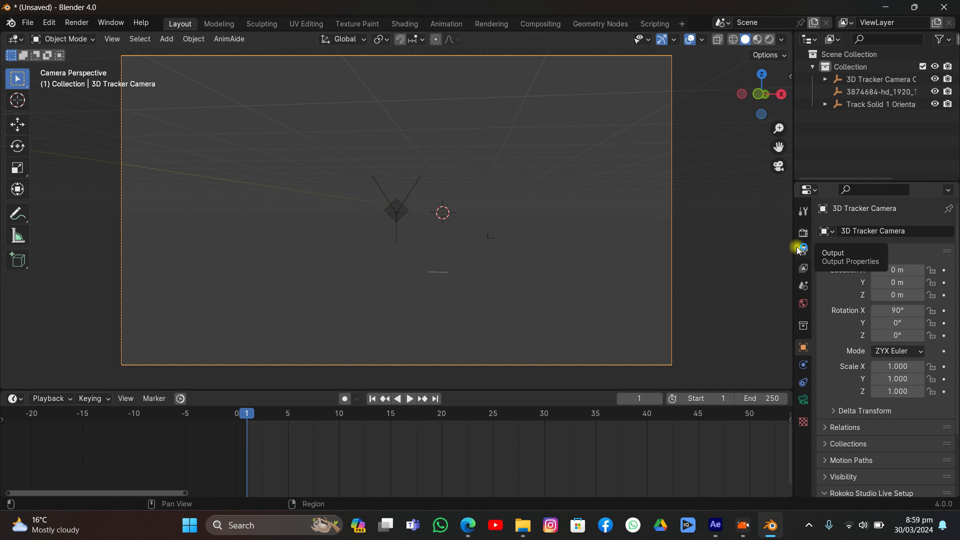
pyautogui.click(803, 250)
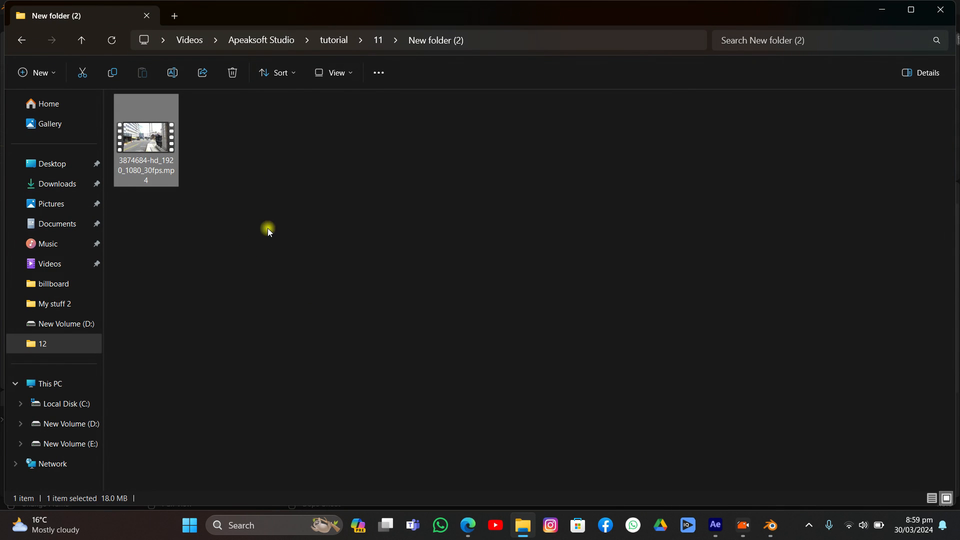
# Step: Read the mp4 footage's Details: 1920×1080 at 29.97 frames per second
pyautogui.rightClick(145, 138)
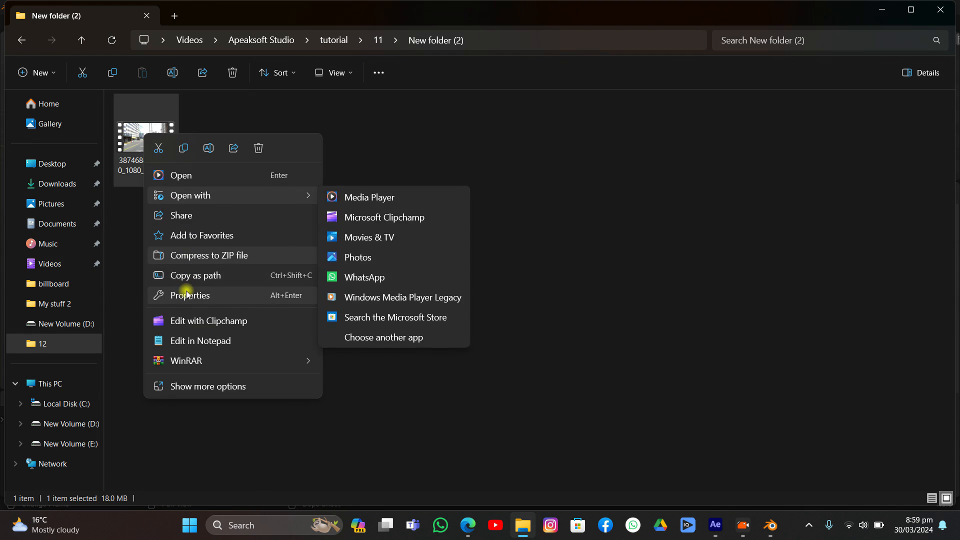
pyautogui.click(189, 294)
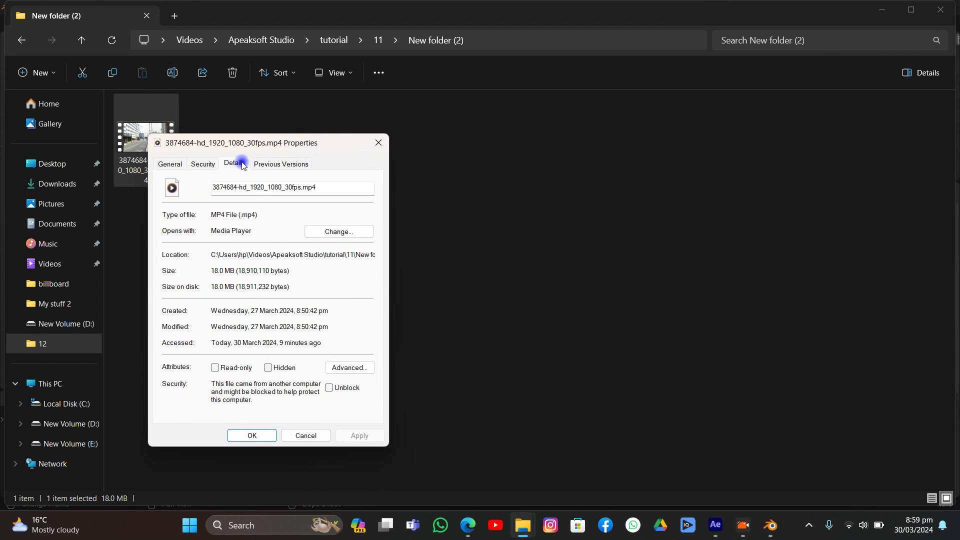
pyautogui.click(234, 163)
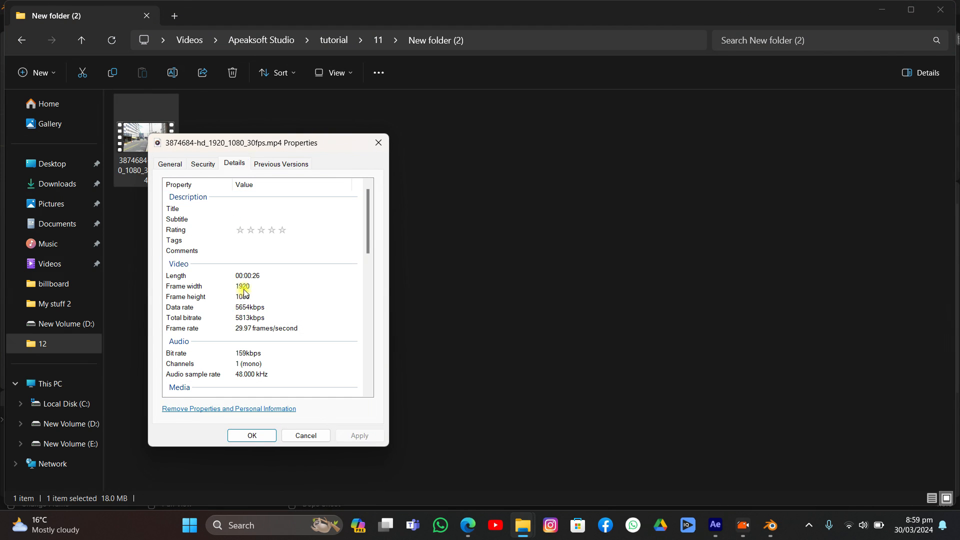
pyautogui.click(242, 296)
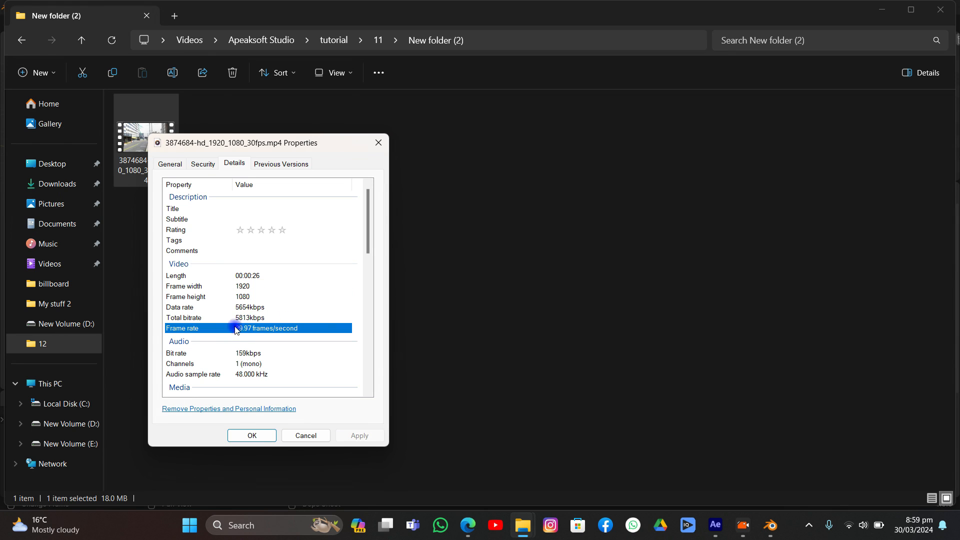
pyautogui.moveTo(370, 130)
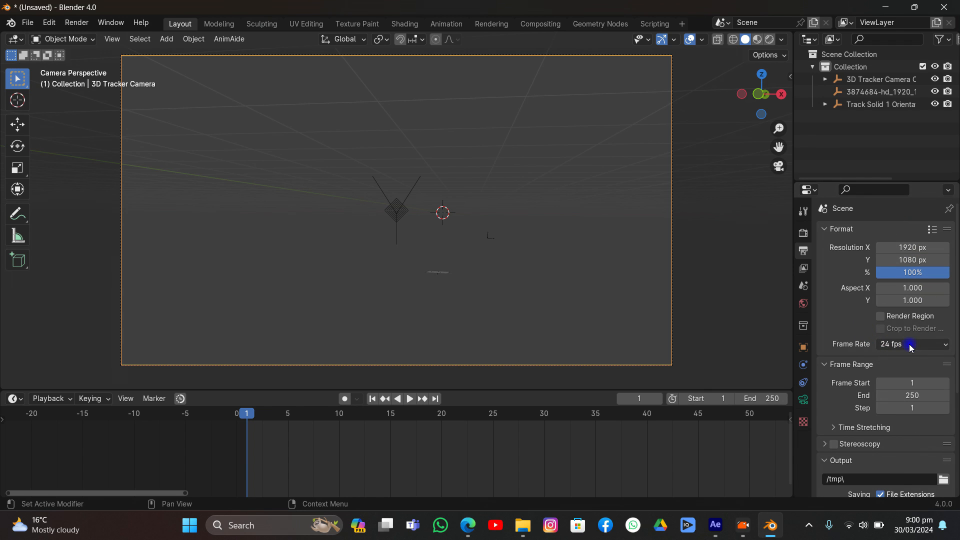
# Step: Set the scene frame rate to 29.97 fps and save the blend file into New folder (2)
pyautogui.click(912, 343)
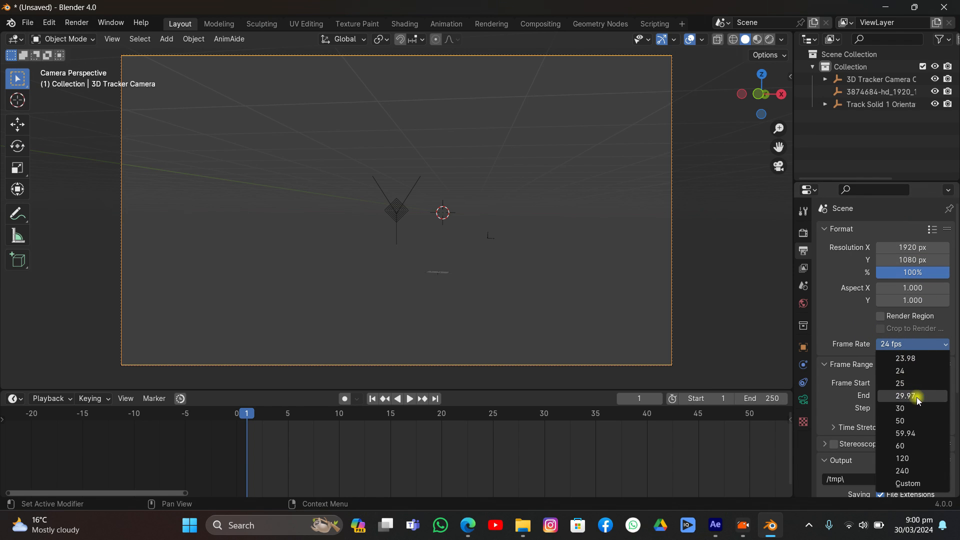
pyautogui.click(906, 396)
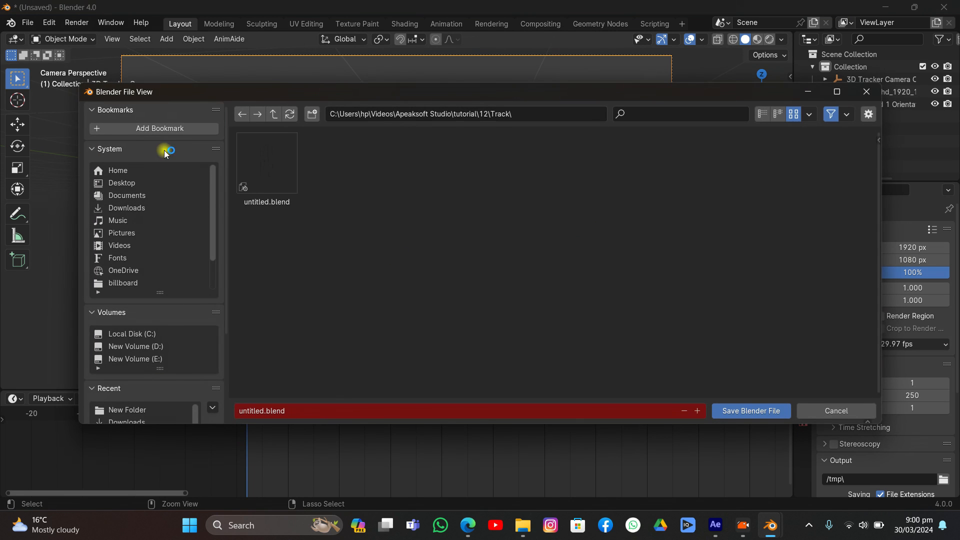
pyautogui.click(273, 114)
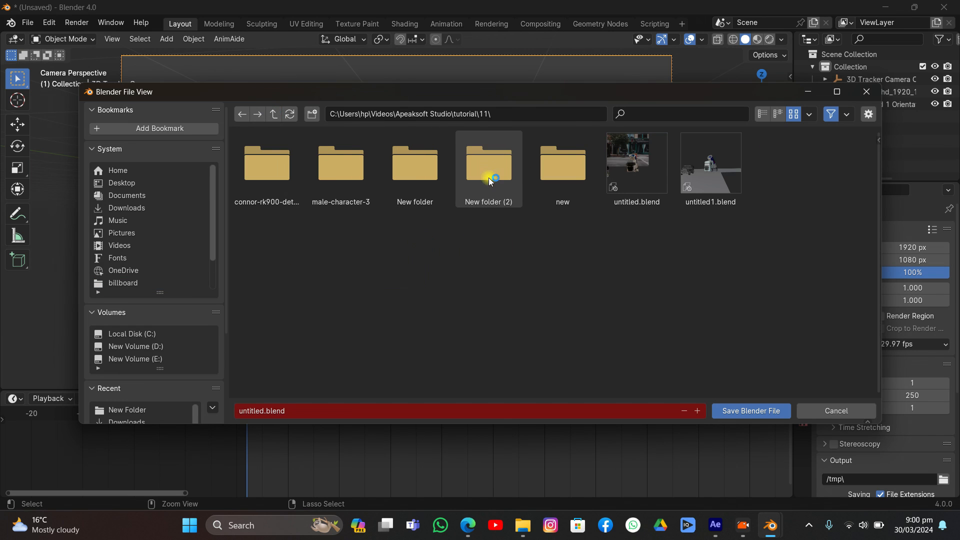
pyautogui.click(749, 411)
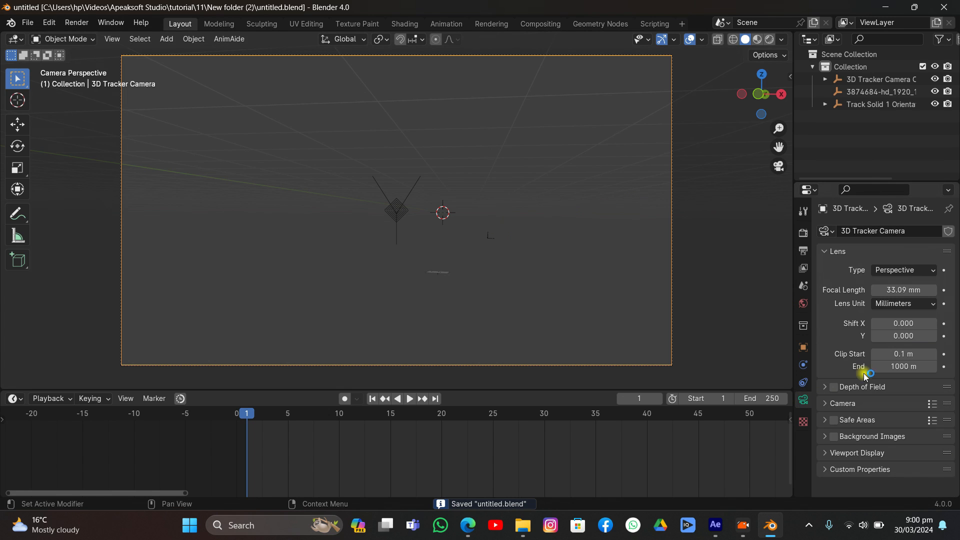
pyautogui.moveTo(857, 401)
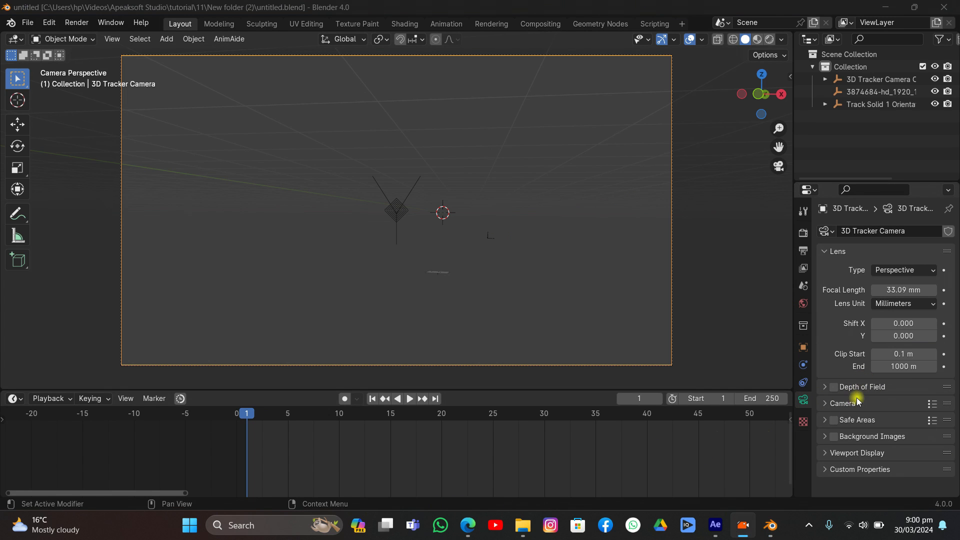
# Step: Enable camera Background Images and load the mp4 street footage as a movie clip
pyautogui.click(833, 436)
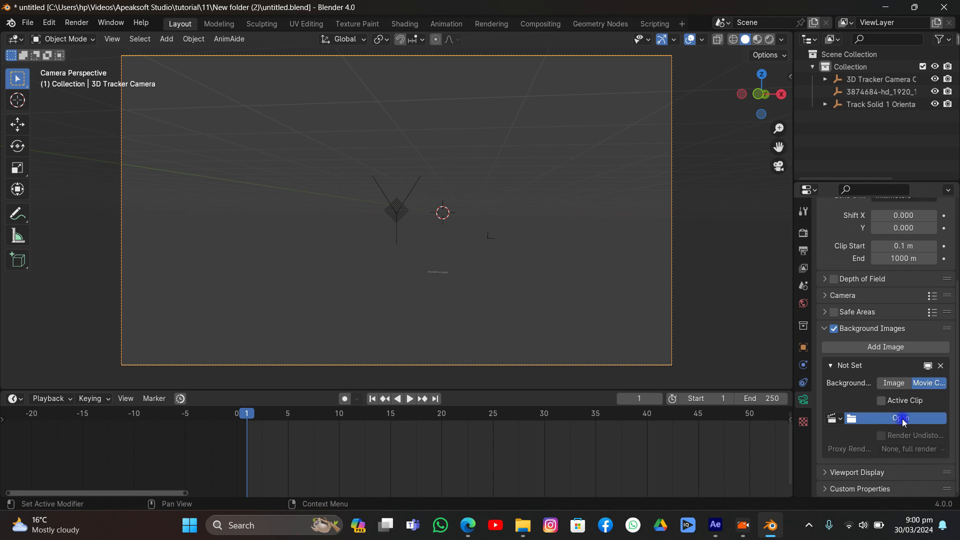
pyautogui.click(900, 420)
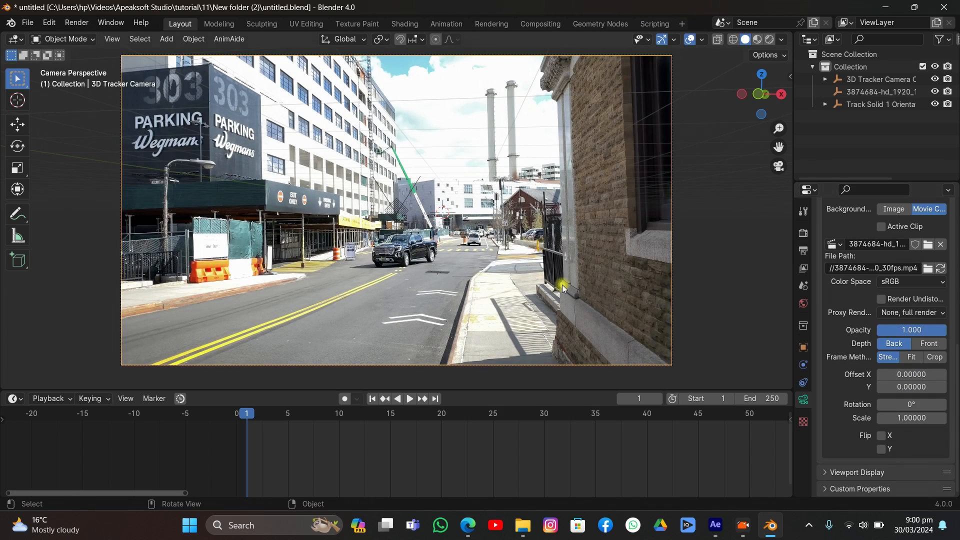
pyautogui.click(408, 399)
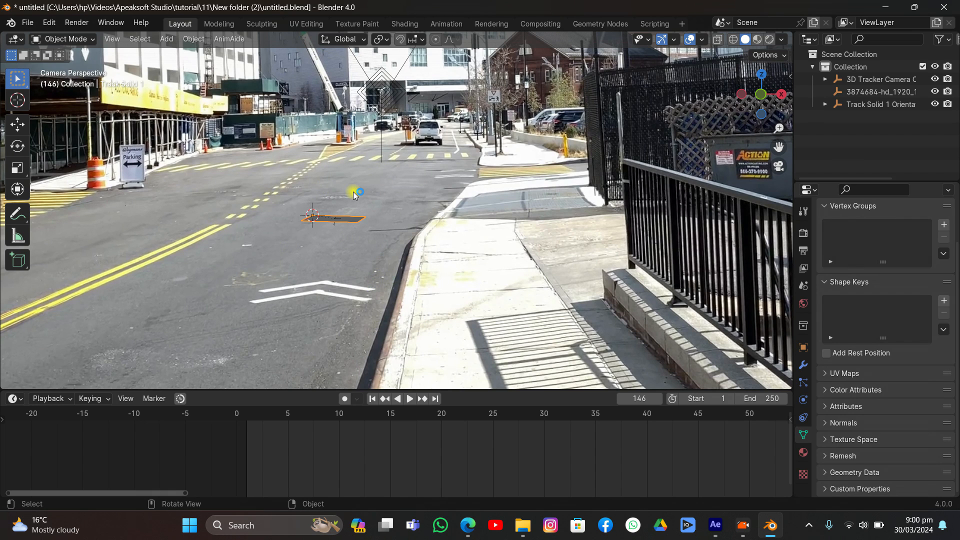
# Step: Add a Suzanne monkey and move her in Local orientation onto the Track Solid plane
pyautogui.click(166, 39)
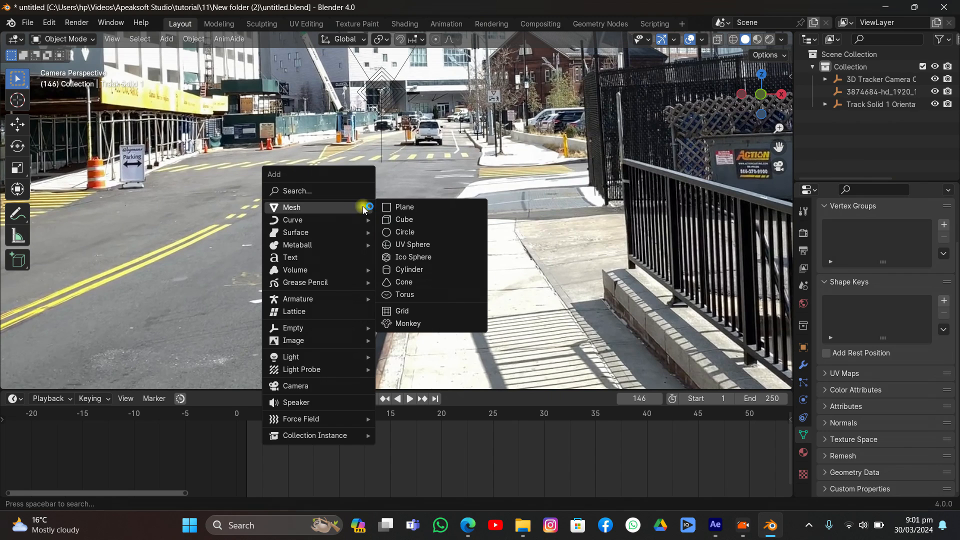
pyautogui.moveTo(407, 323)
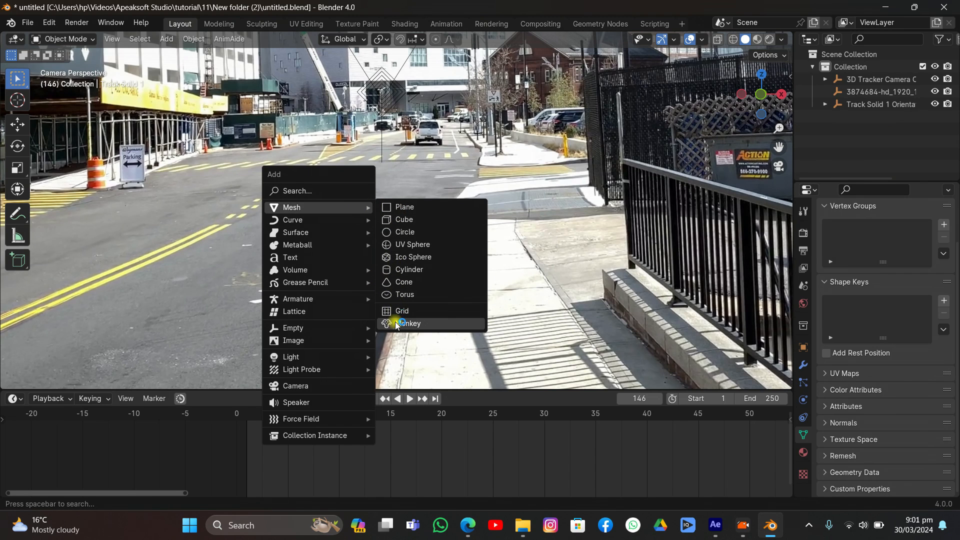
pyautogui.click(408, 323)
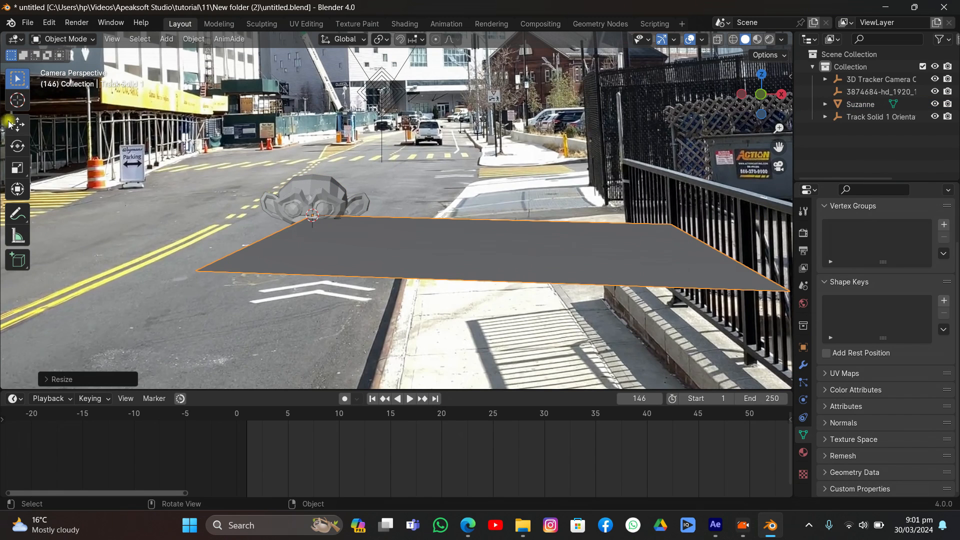
pyautogui.click(343, 39)
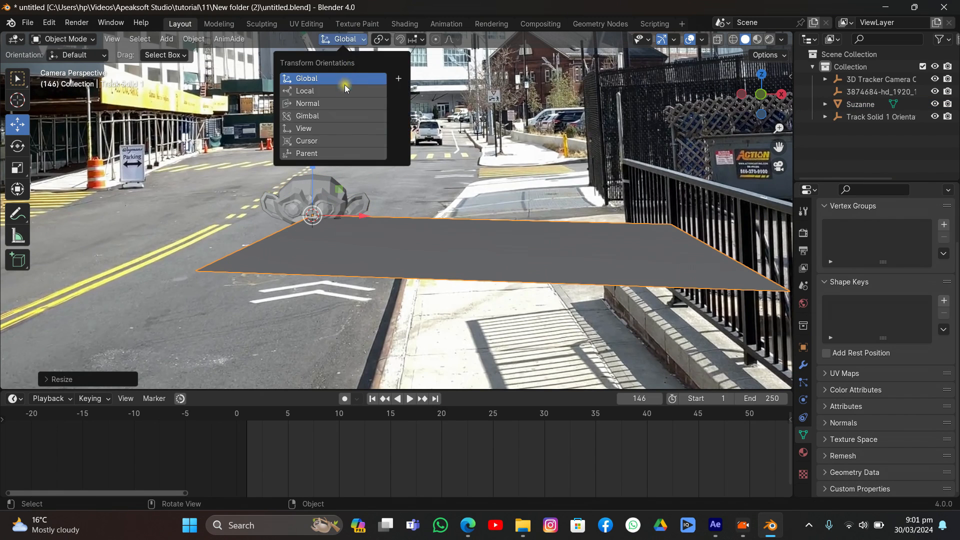
pyautogui.click(305, 91)
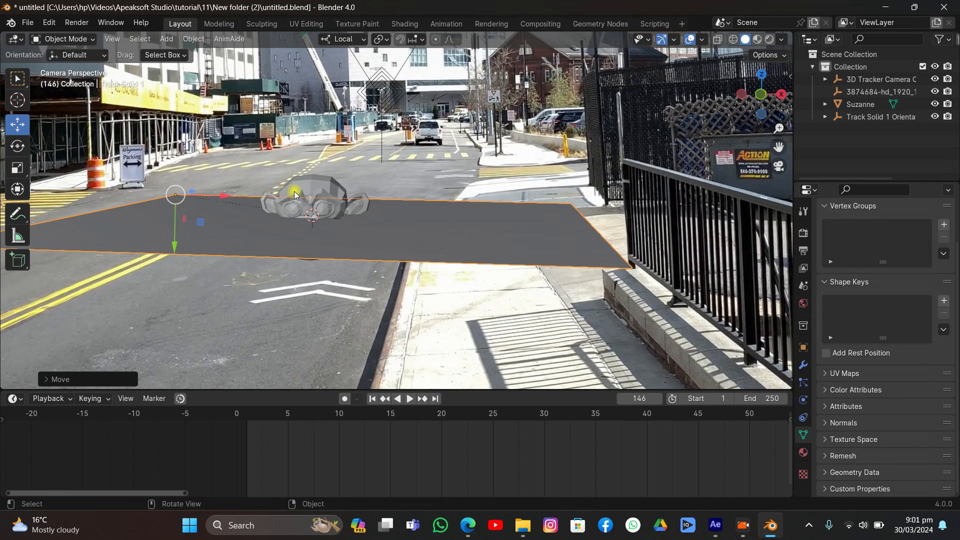
pyautogui.click(315, 196)
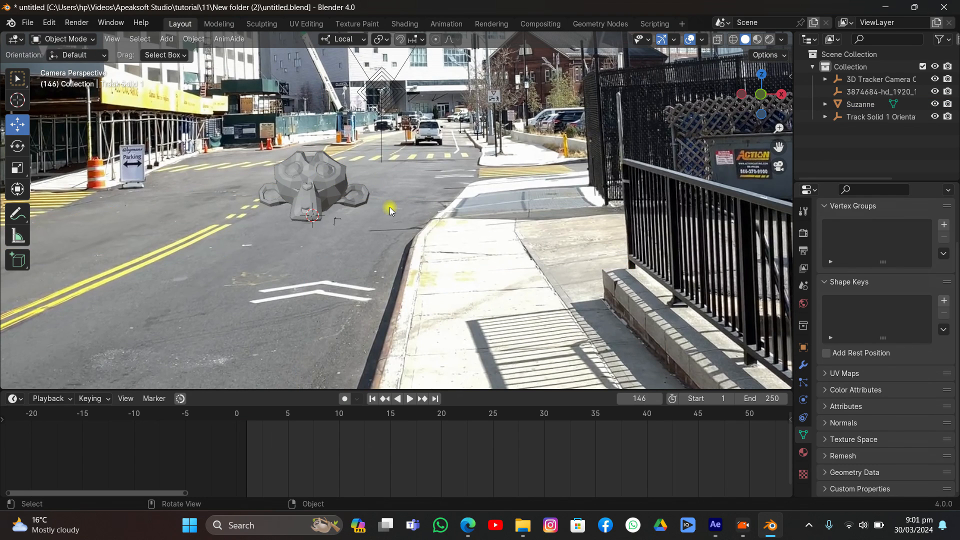
# Step: Play the shot from frame 1 to confirm Suzanne stays planted on the road
pyautogui.click(408, 406)
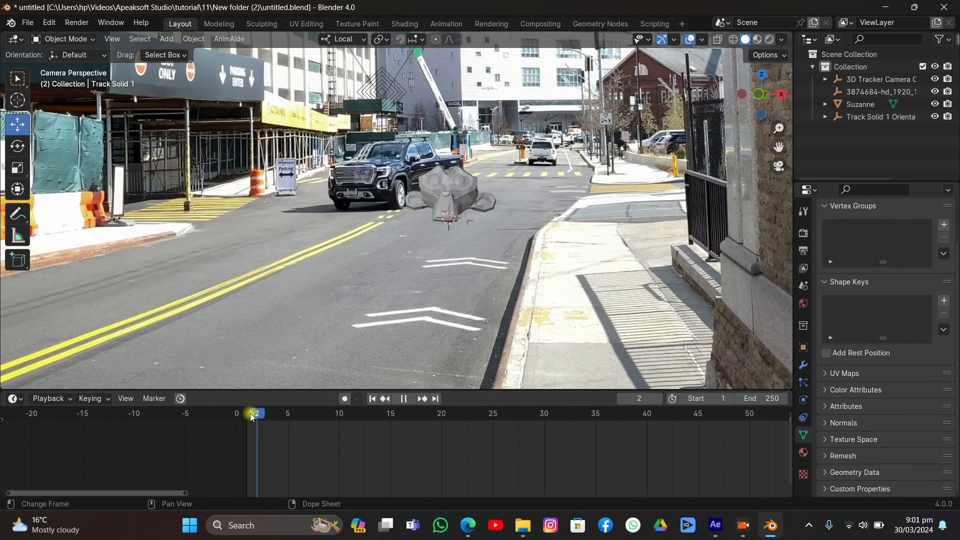
pyautogui.click(403, 399)
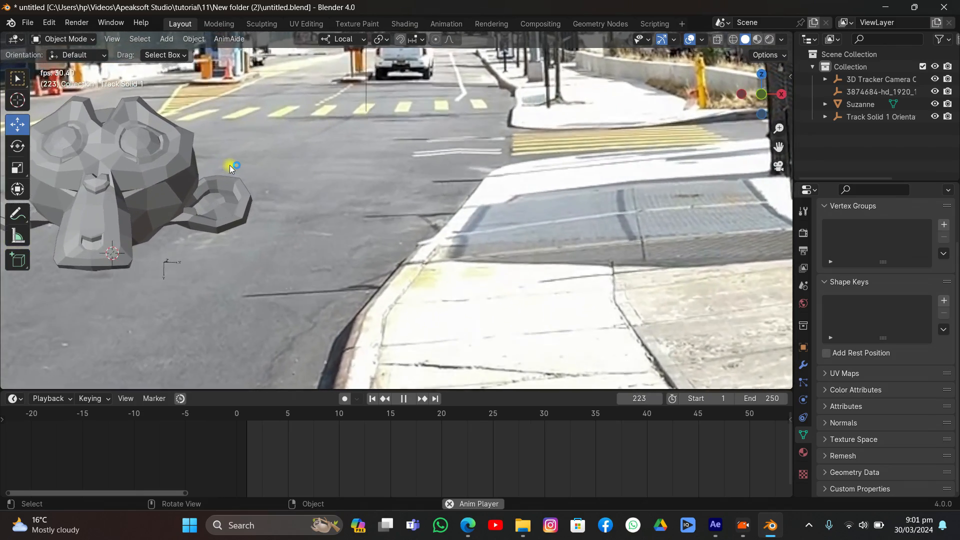
pyautogui.click(403, 399)
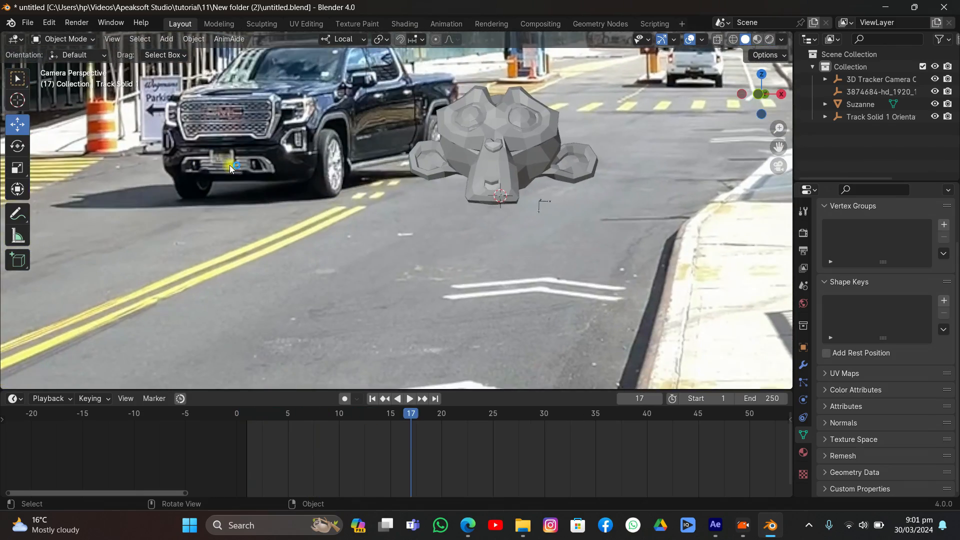